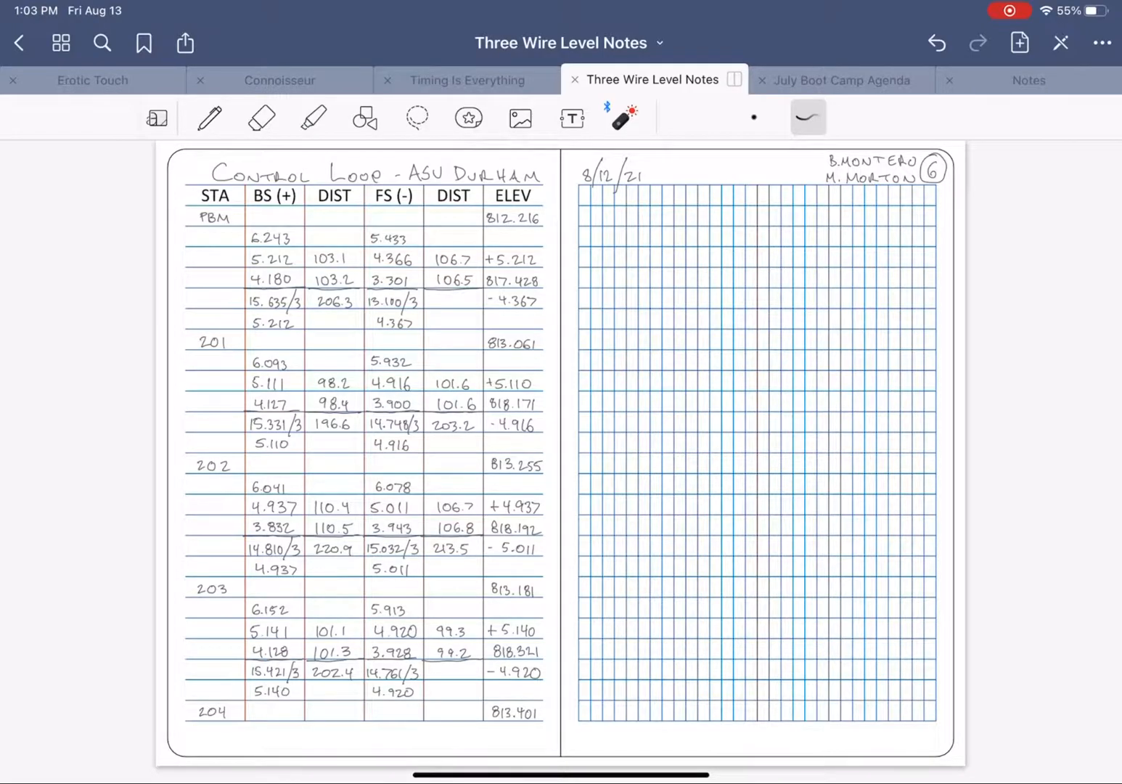
Rule a line under the +0.012 error on page 7 and start the ADJUSTMENT heading in pen.
{"action": "left_click_drag", "start_coordinate": [196, 225], "coordinate": [200, 458]}
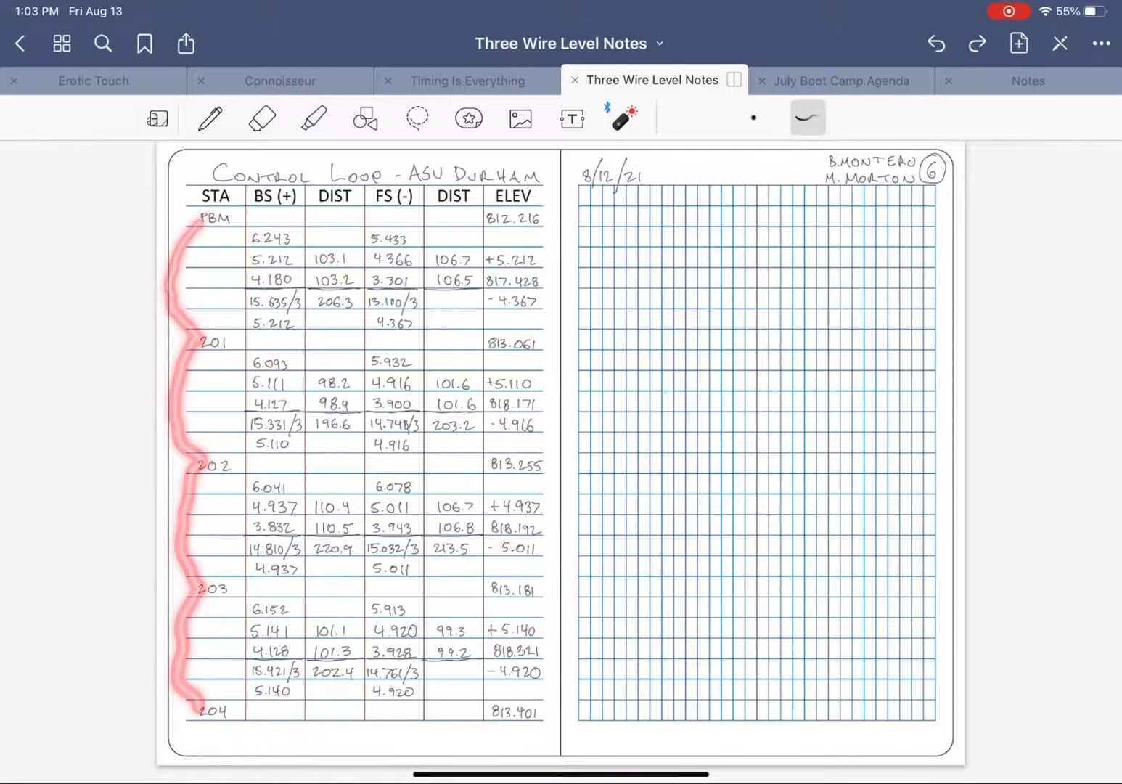
{"action": "scroll", "scroll_direction": "down", "scroll_amount": 3}
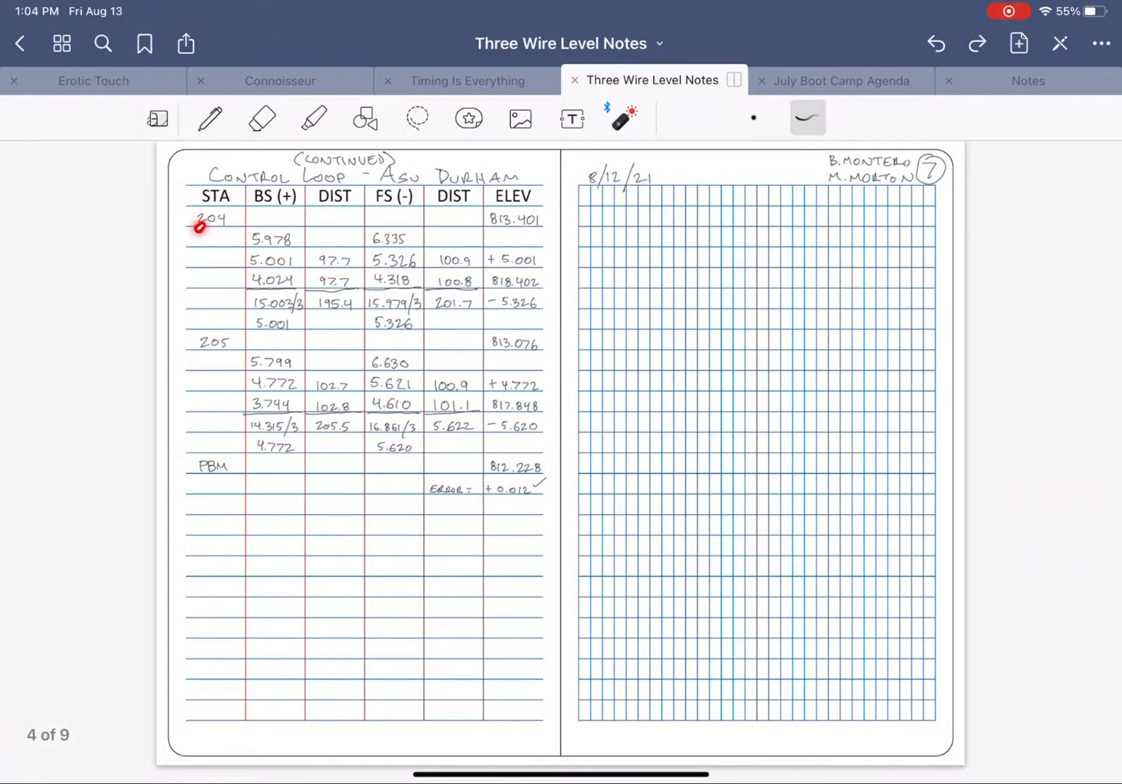
{"action": "left_click", "coordinate": [200, 227]}
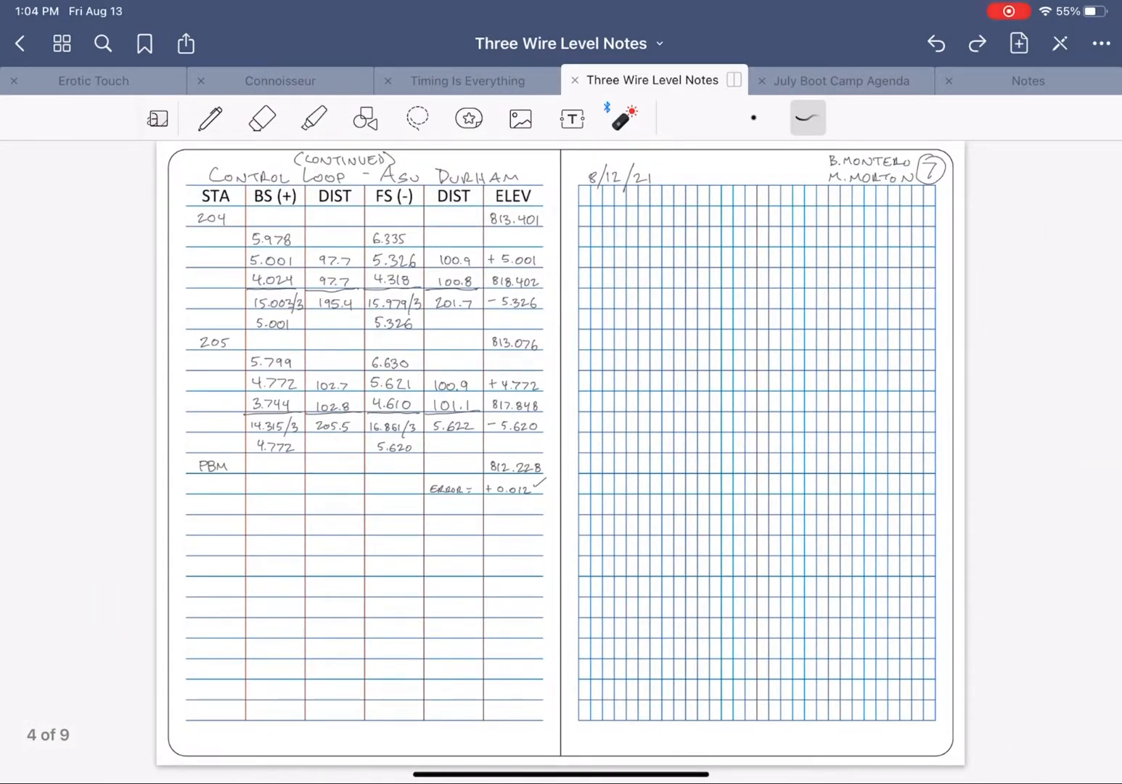
{"action": "left_click_drag", "start_coordinate": [435, 486], "coordinate": [544, 488]}
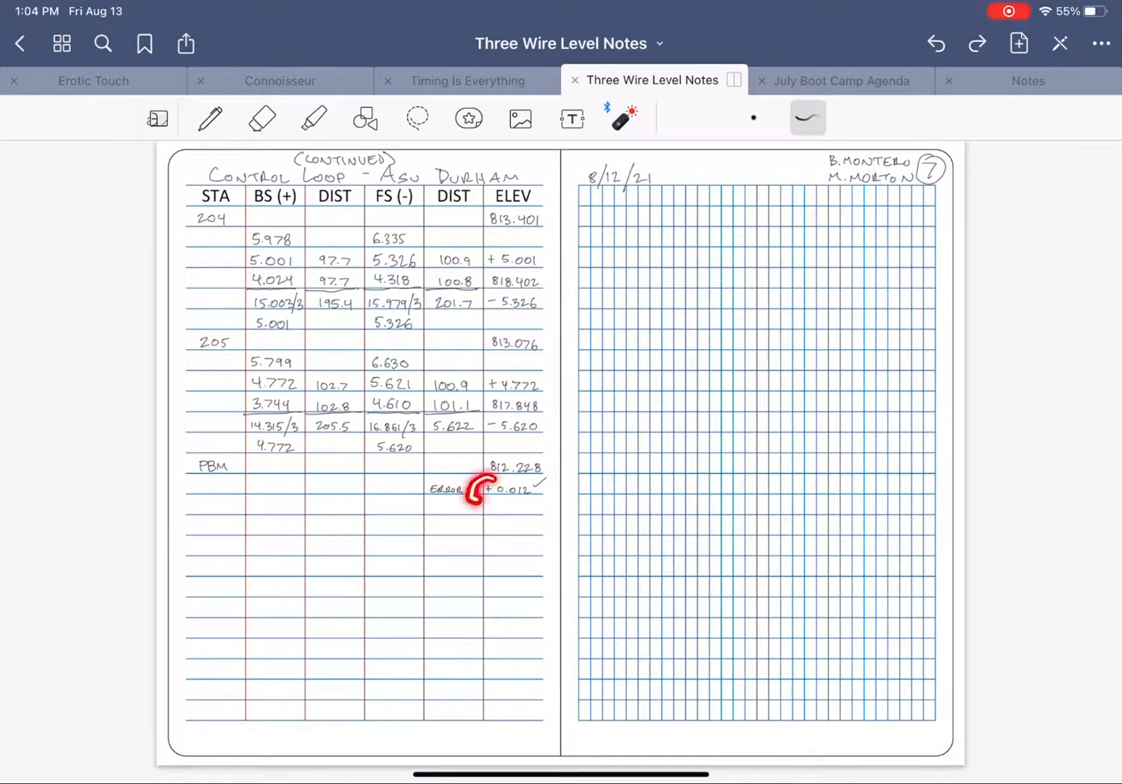
{"action": "left_click", "coordinate": [209, 118]}
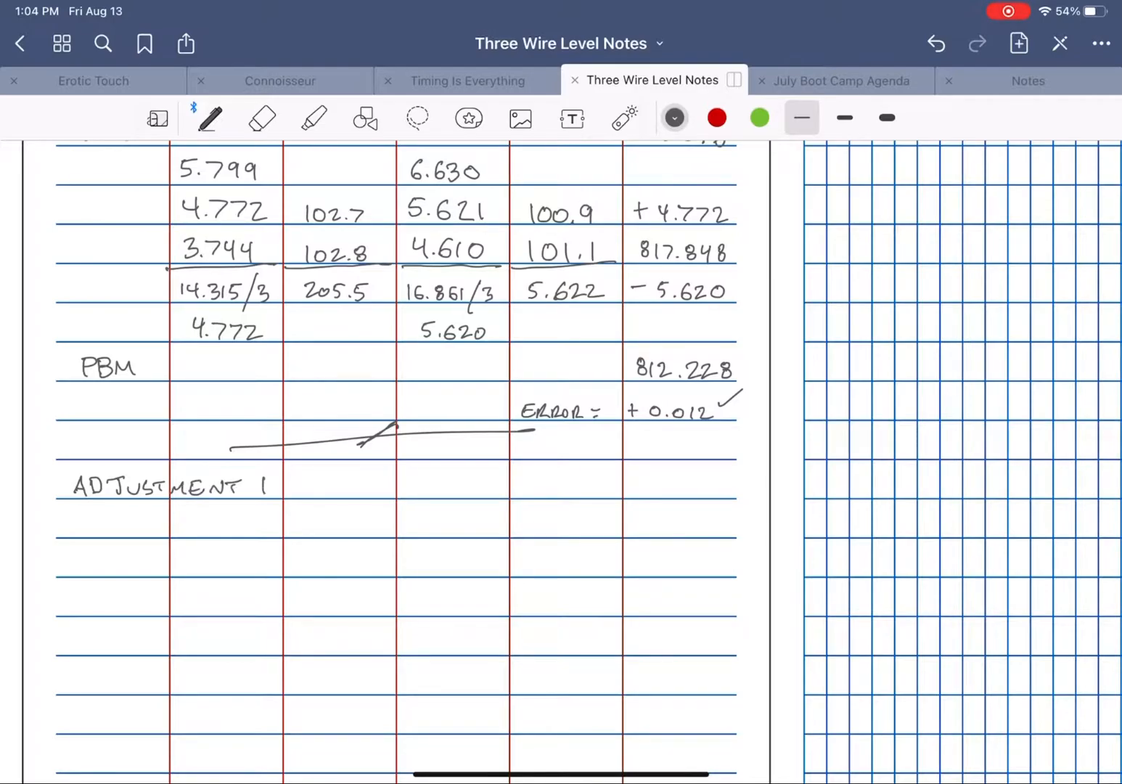
Handwrite 'FACTOR = ERROR(-1) / STATIONS' to complete the adjustment-factor formula.
{"action": "type", "text": "FACTOR ="}
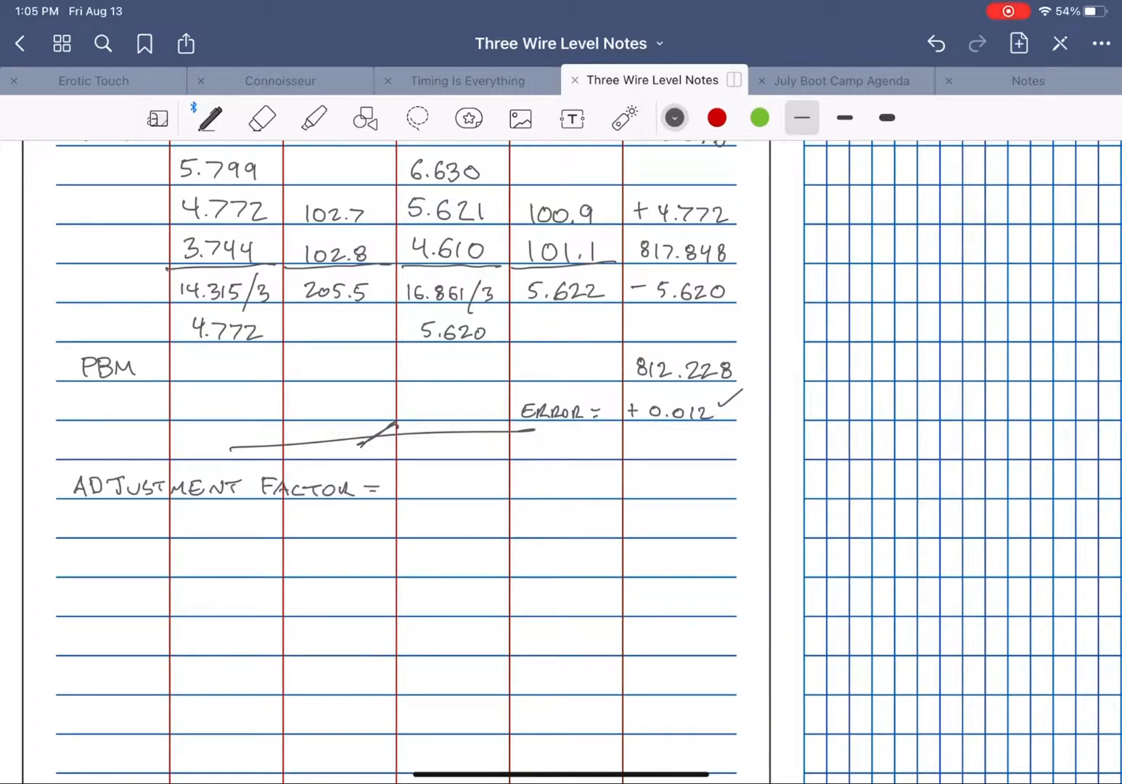
{"action": "type", "text": "ERROR"}
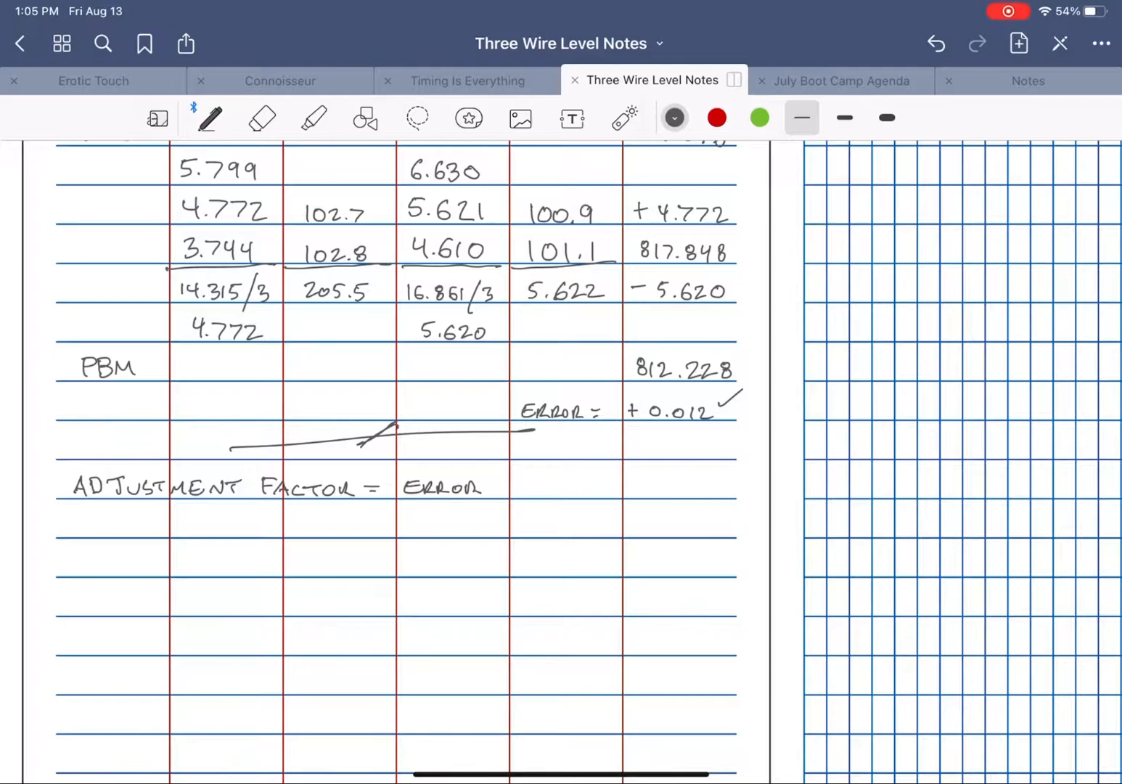
{"action": "left_click_drag", "start_coordinate": [482, 494], "coordinate": [574, 479]}
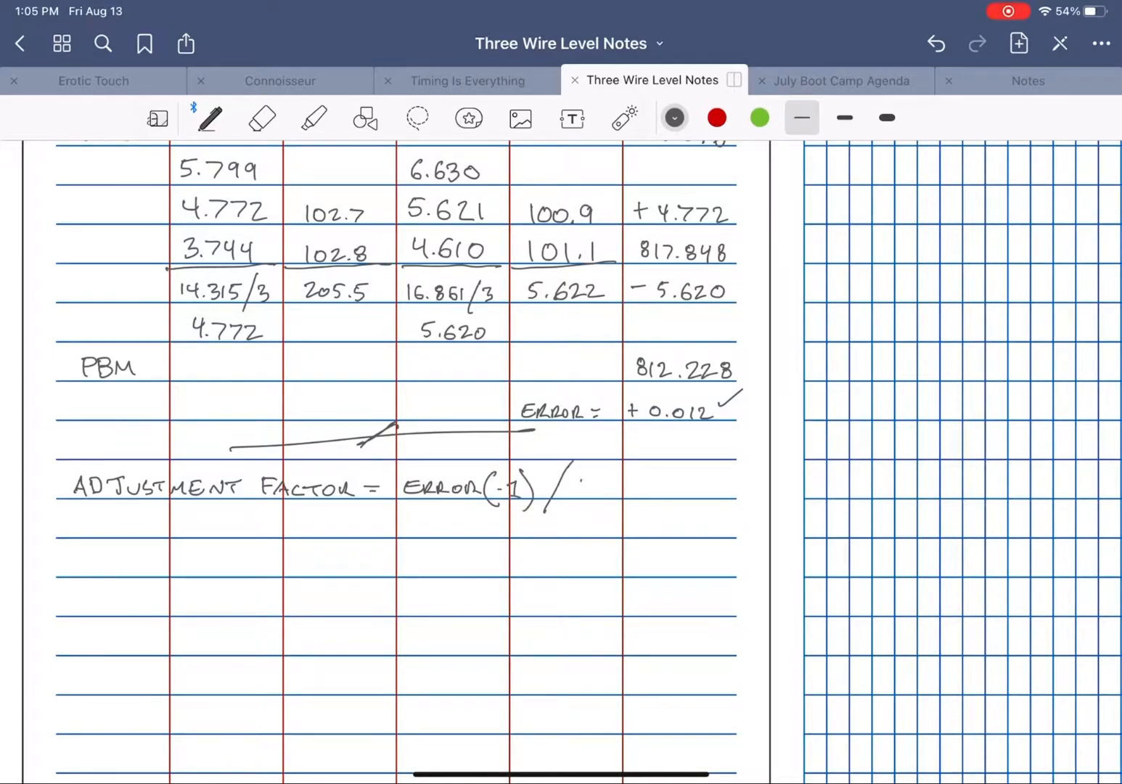
{"action": "type", "text": "STATIONS"}
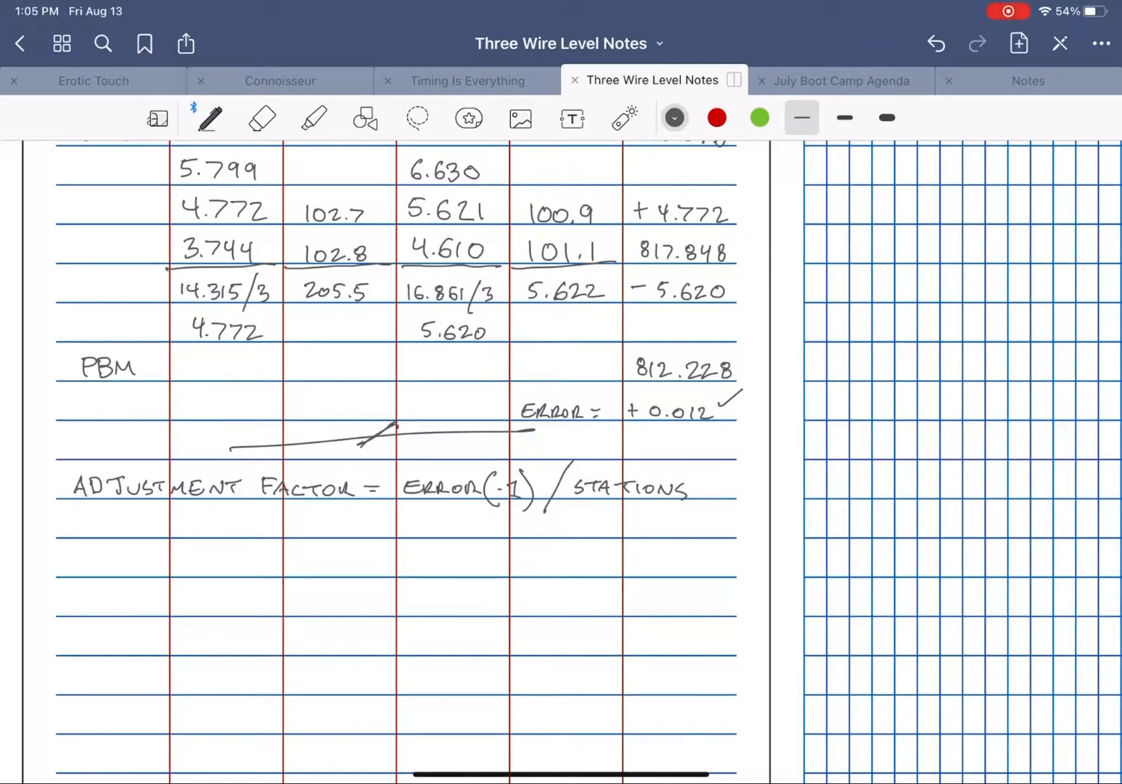
Mark stations 201–203 as 1–3 on page 6 to count stations, then return to page 7.
{"action": "scroll", "scroll_direction": "down", "scroll_amount": 3}
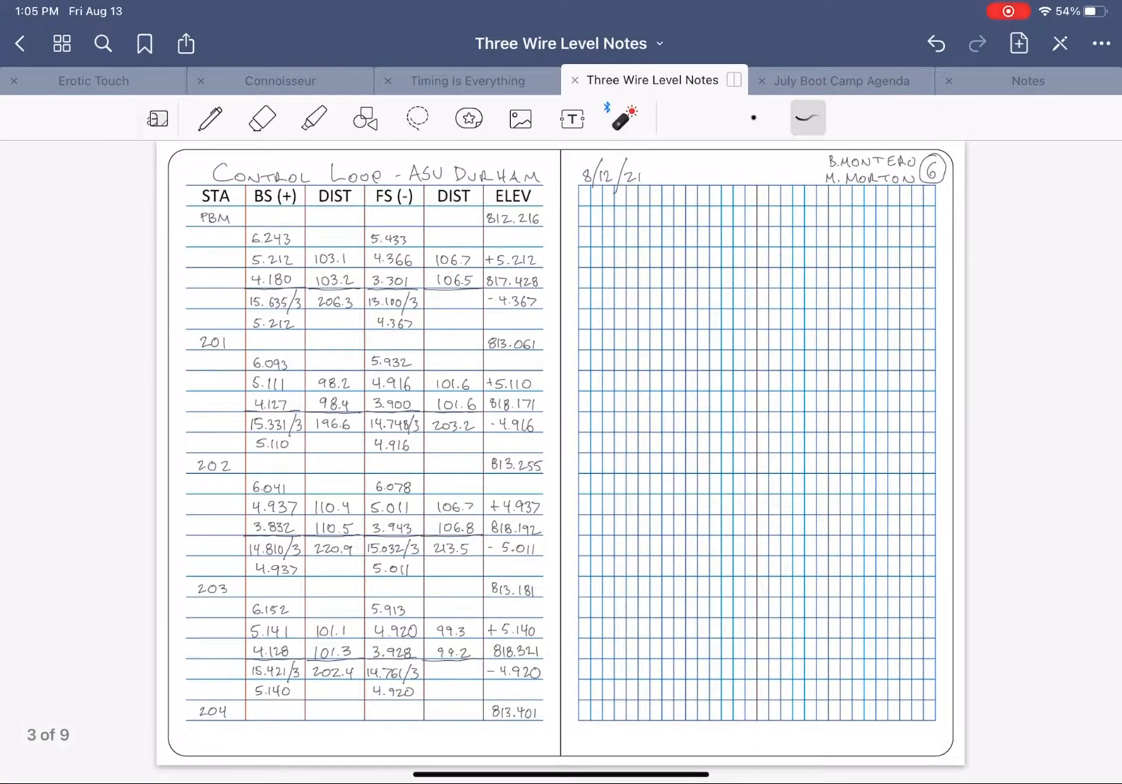
{"action": "left_click_drag", "start_coordinate": [196, 206], "coordinate": [240, 239]}
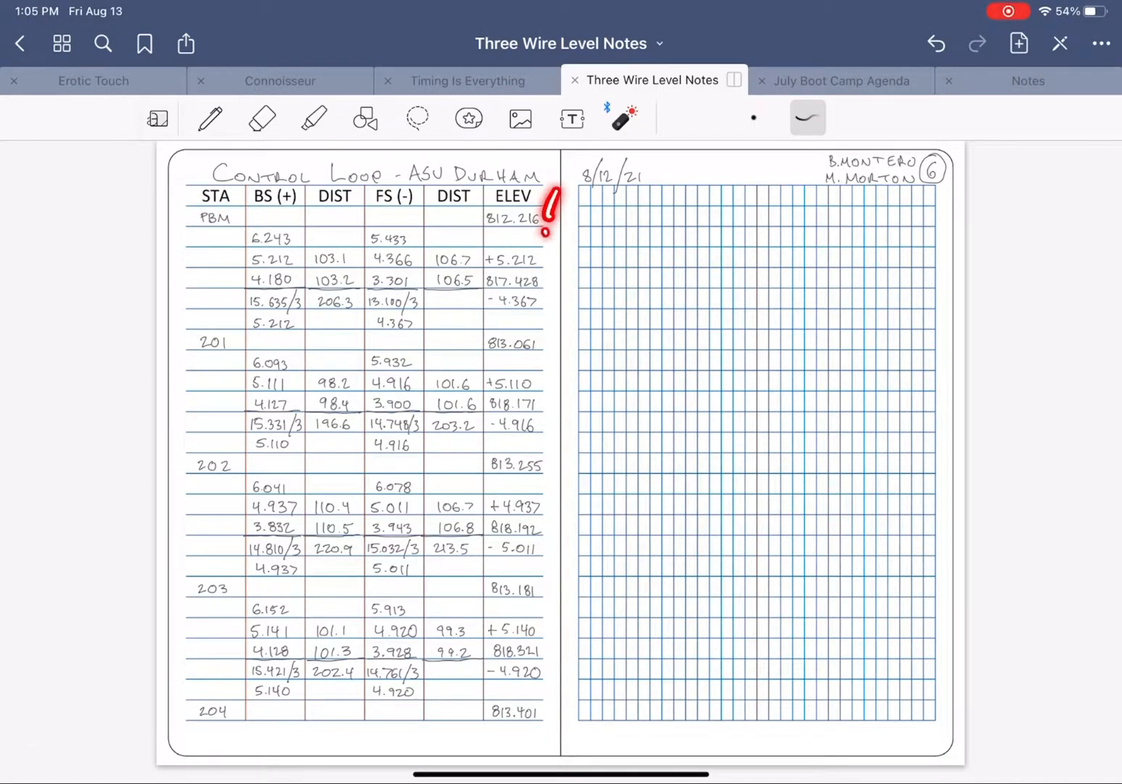
{"action": "left_click_drag", "start_coordinate": [174, 313], "coordinate": [210, 363]}
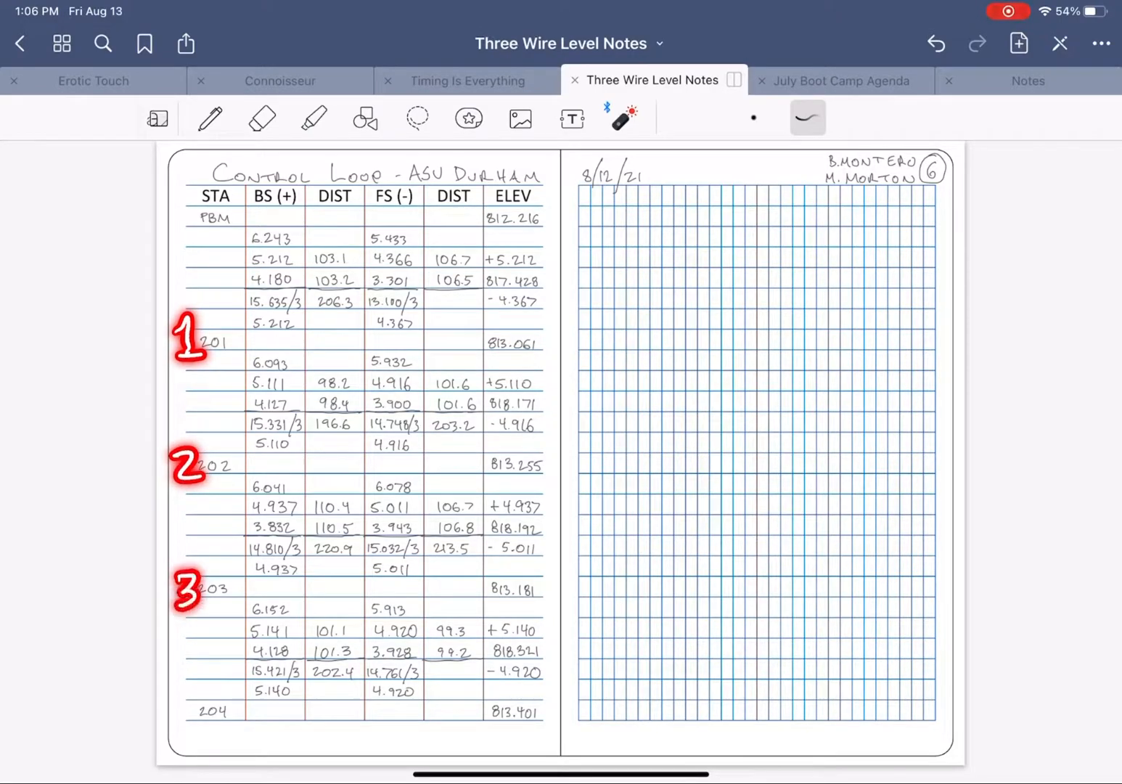
{"action": "scroll", "scroll_direction": "left", "scroll_amount": 3}
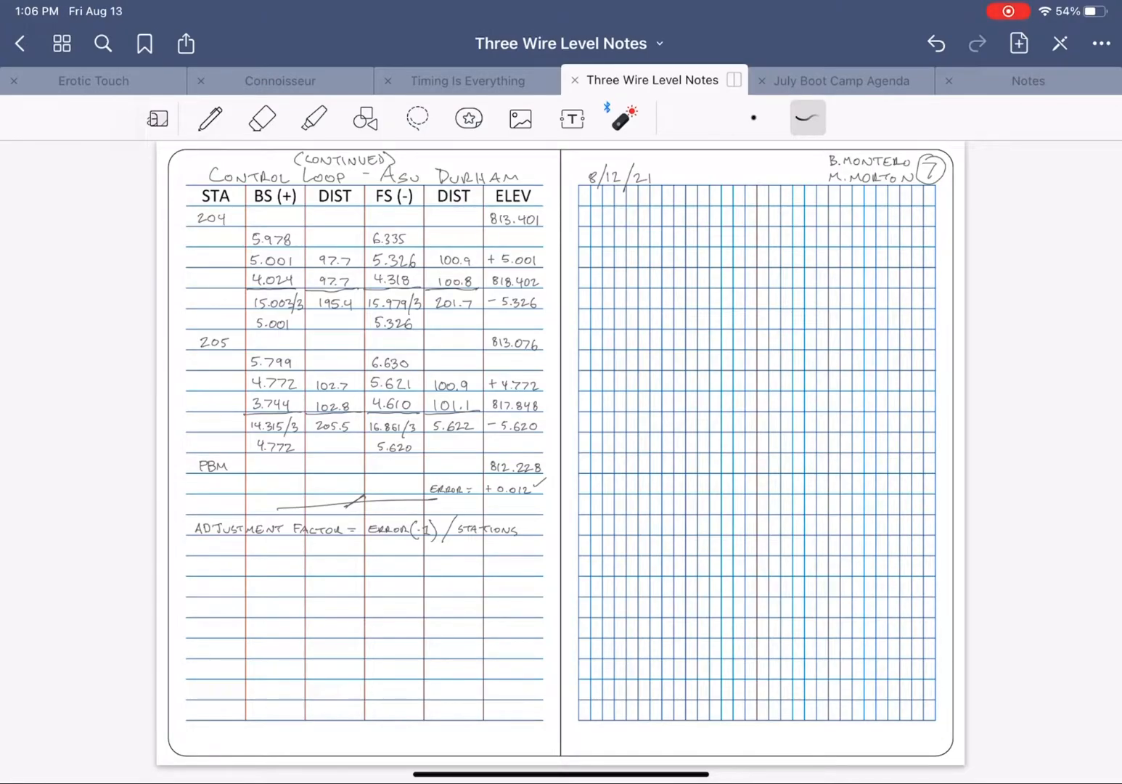
{"action": "scroll", "scroll_direction": "down", "scroll_amount": 3}
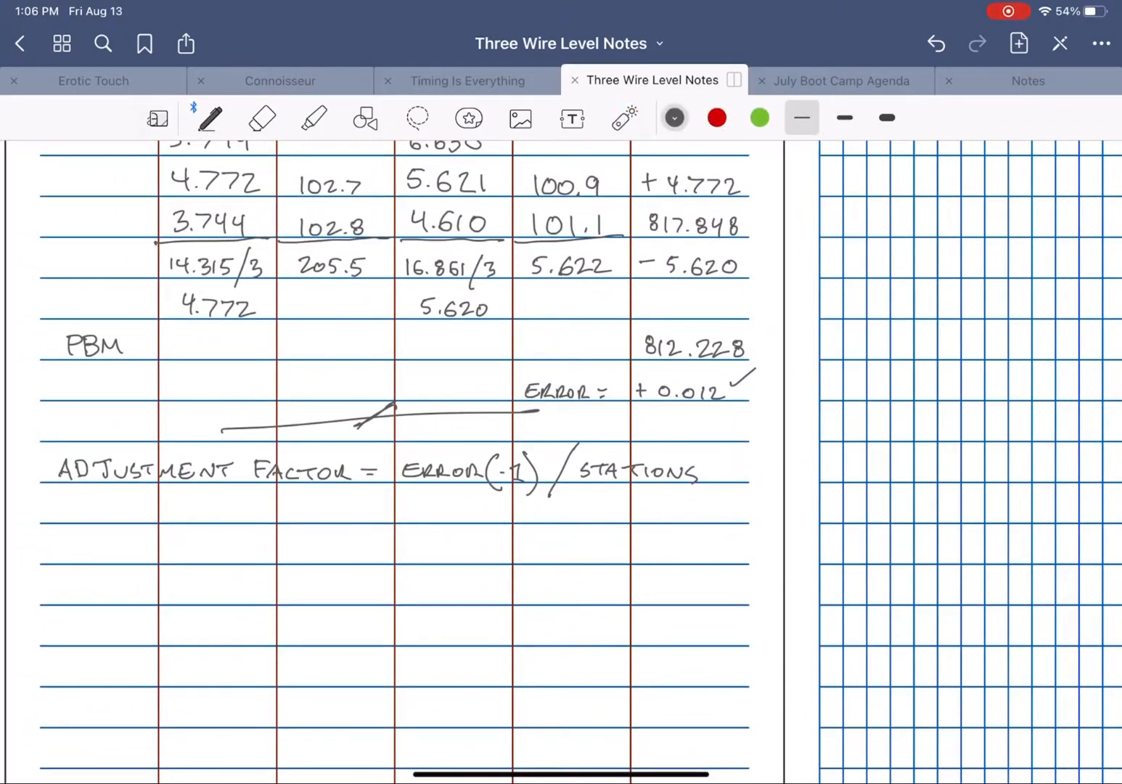
Write -0.012/6 = -0.002 as the adjustment factor and bring page 6 back into view.
{"action": "type", "text": "-0."}
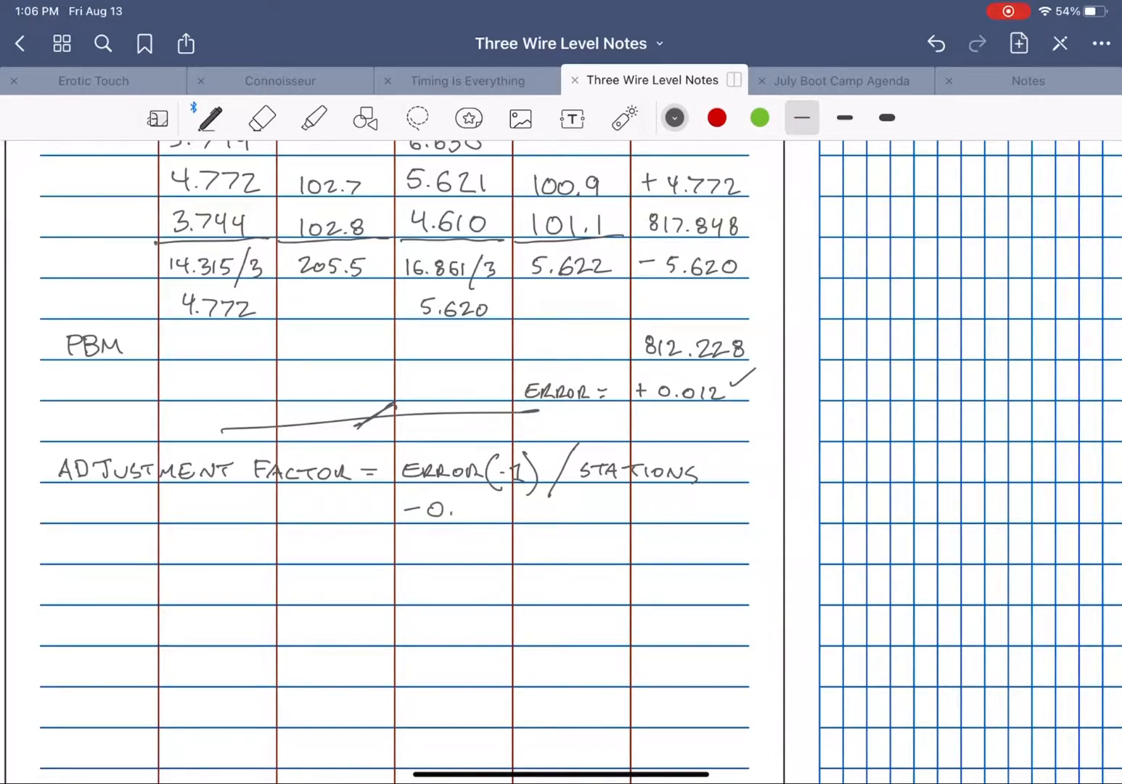
{"action": "type", "text": "012/6"}
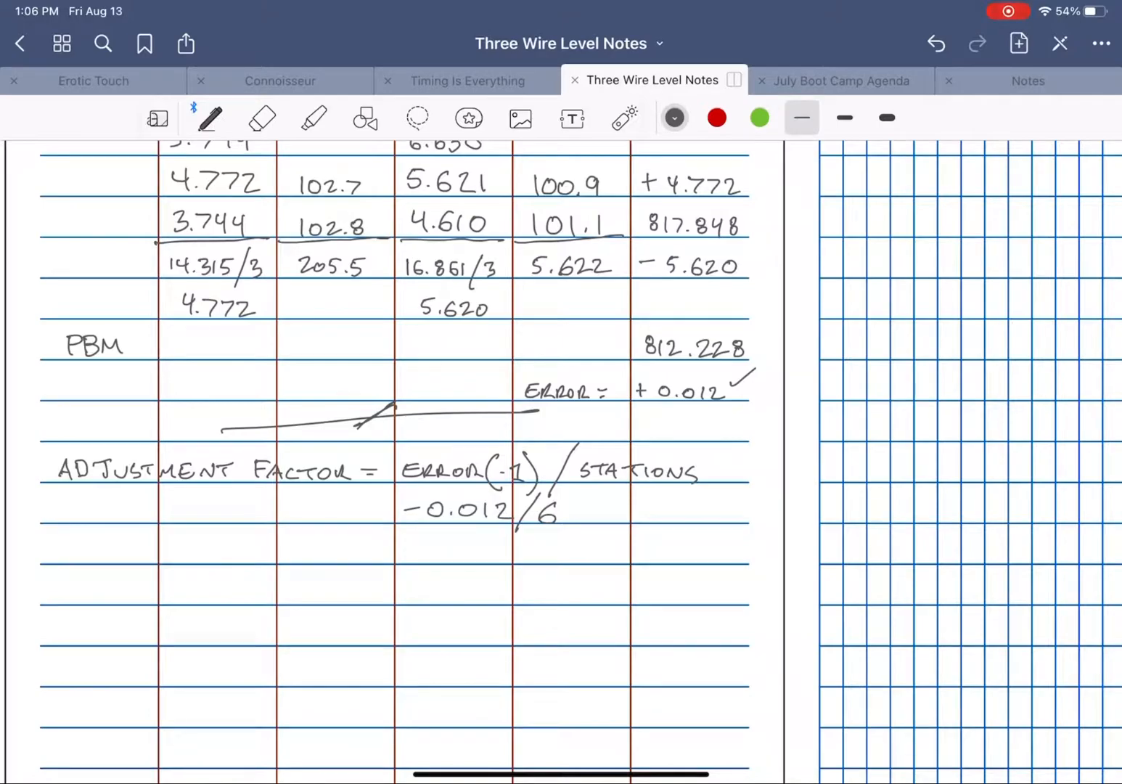
{"action": "type", "text": "="}
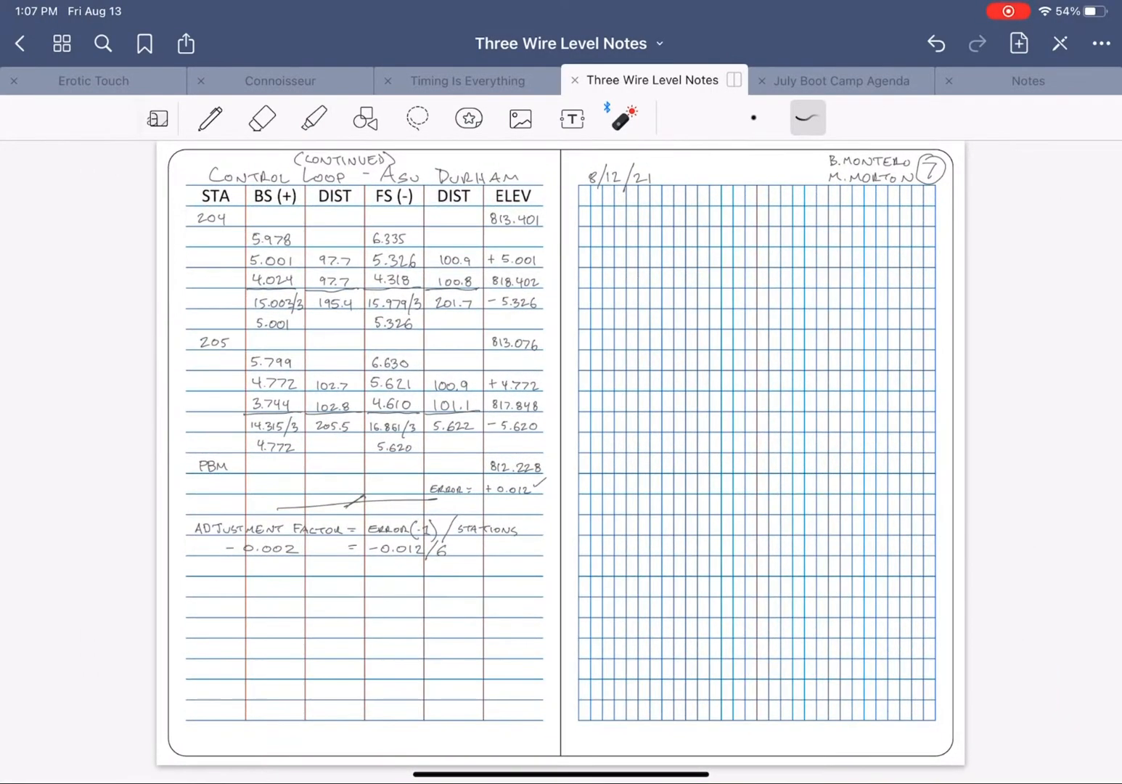
{"action": "left_click_drag", "start_coordinate": [217, 527], "coordinate": [283, 527]}
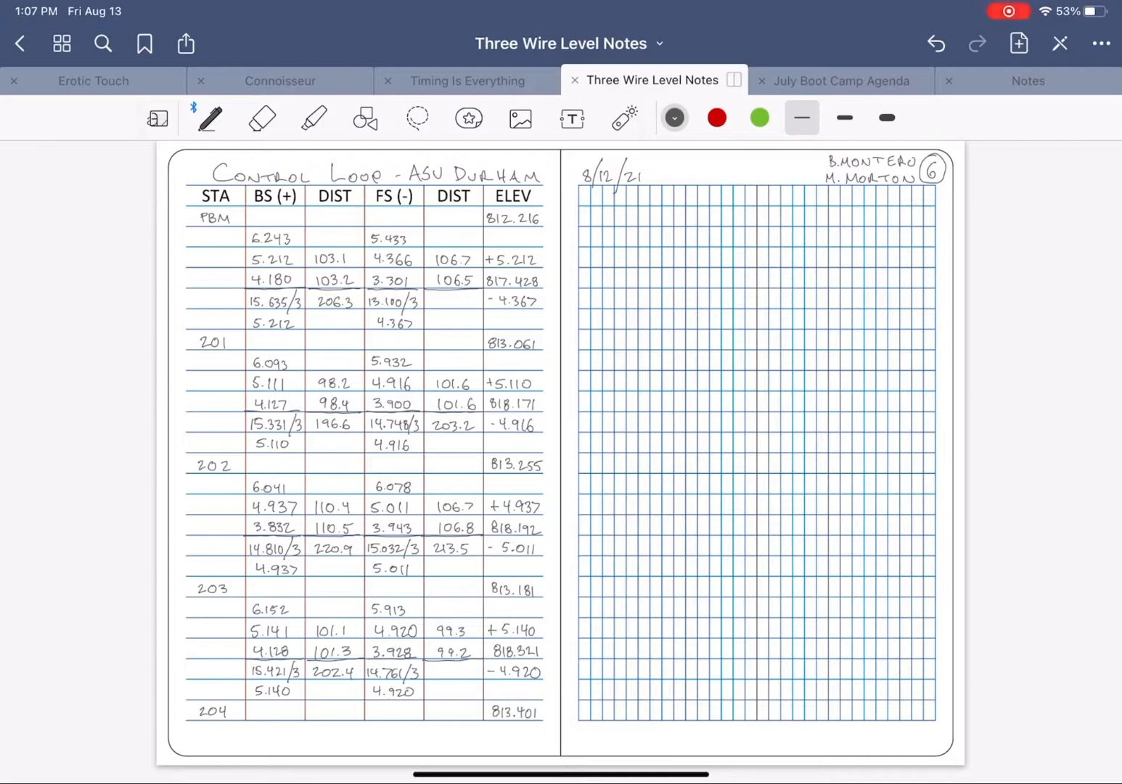
Label ADJ FACTOR and ADJ ELEV columns with ruled dividers on page 6's grid, checking the factor on page 7.
{"action": "left_click_drag", "start_coordinate": [640, 190], "coordinate": [641, 723]}
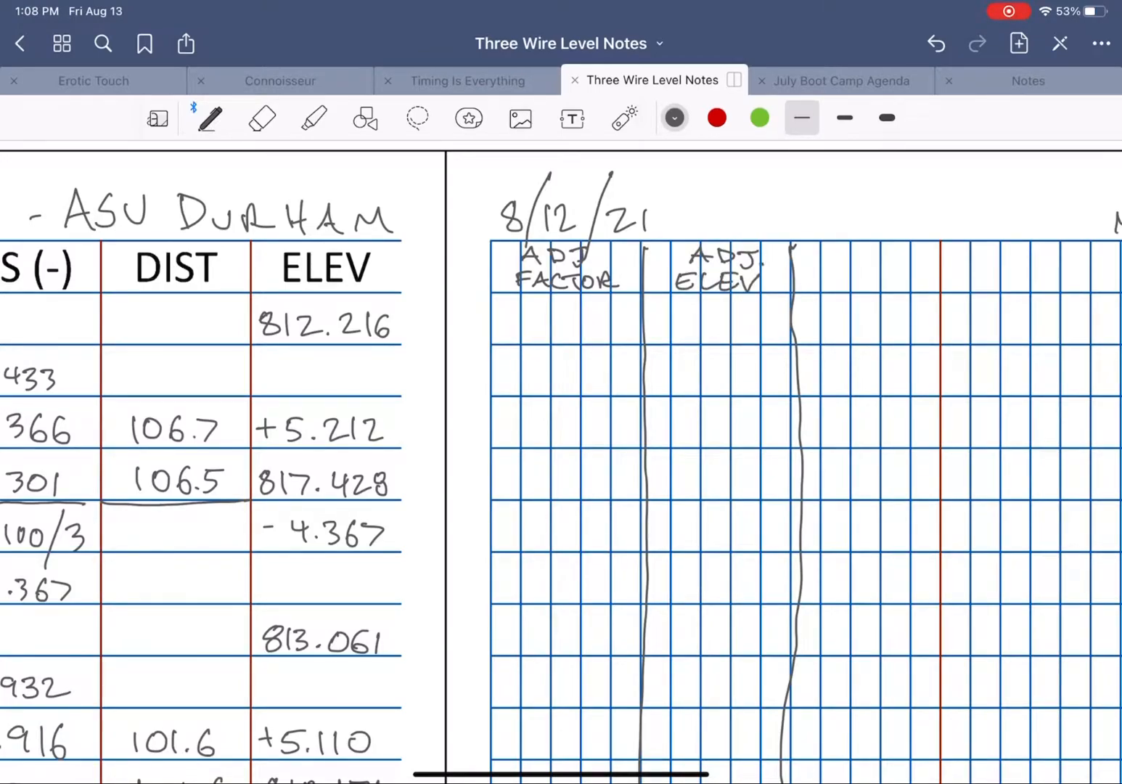
{"action": "left_click_drag", "start_coordinate": [492, 293], "coordinate": [668, 293]}
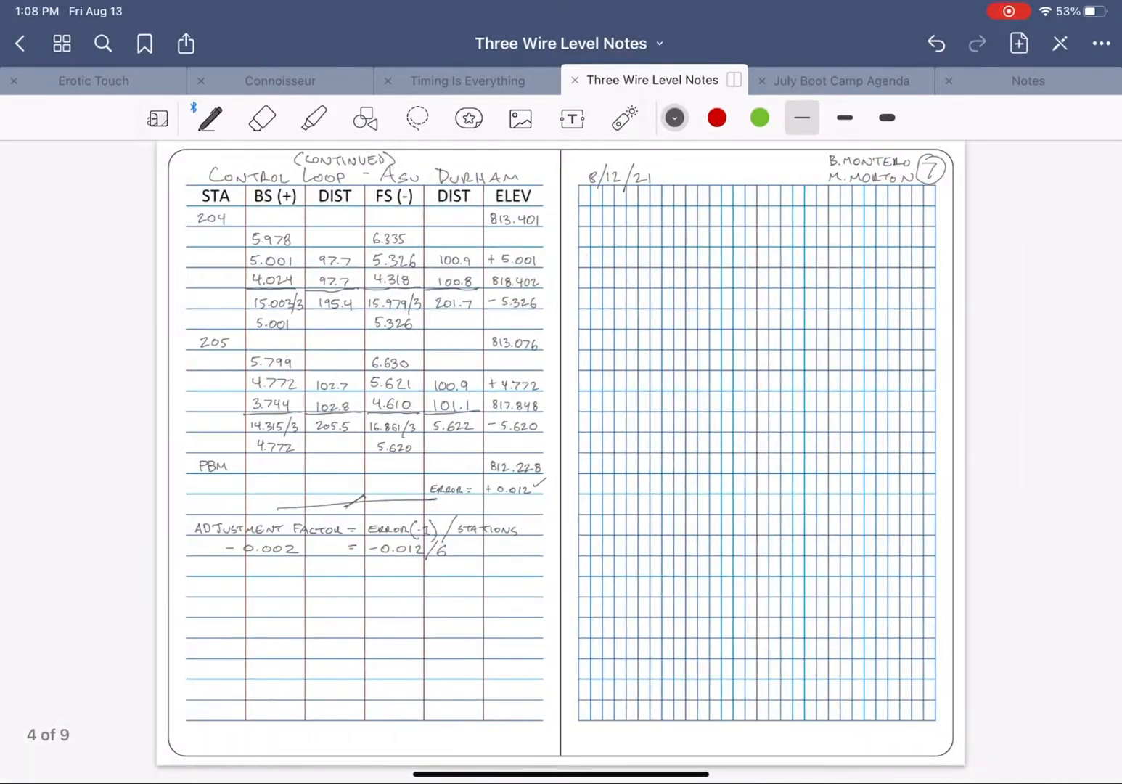
{"action": "left_click_drag", "start_coordinate": [636, 196], "coordinate": [678, 719]}
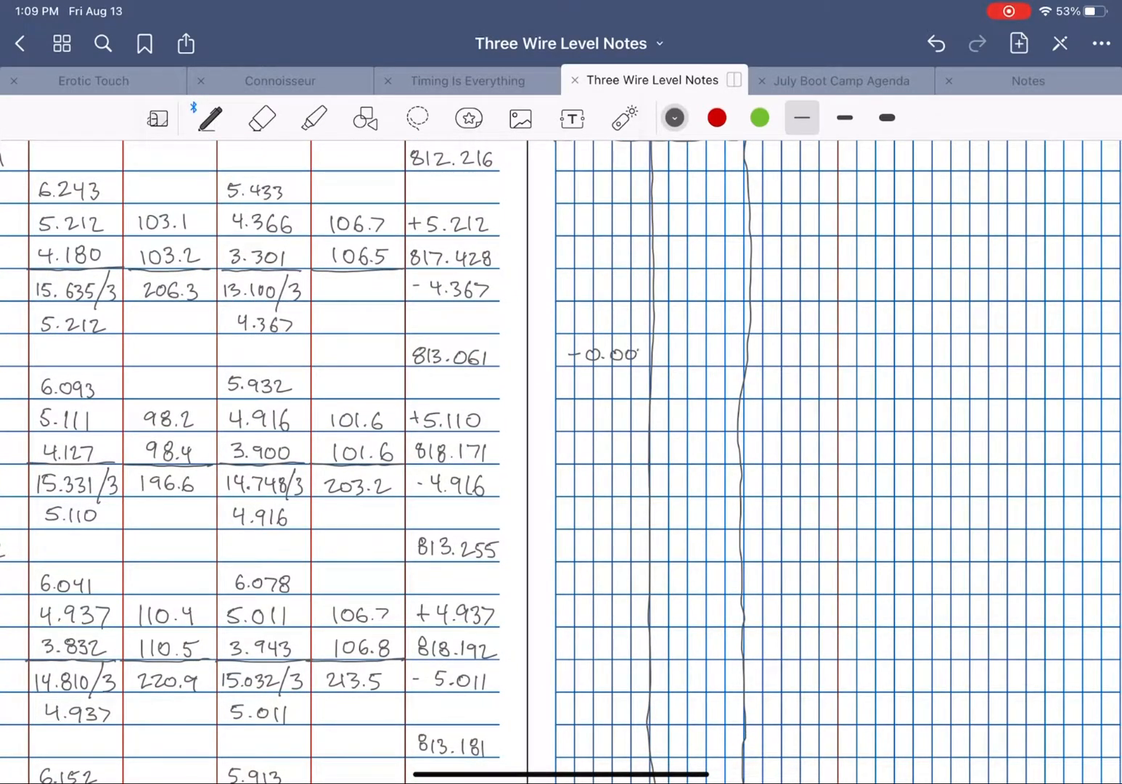
Write -0.002 and adjusted elevation 813.059 on station 201's row.
{"action": "type", "text": "2"}
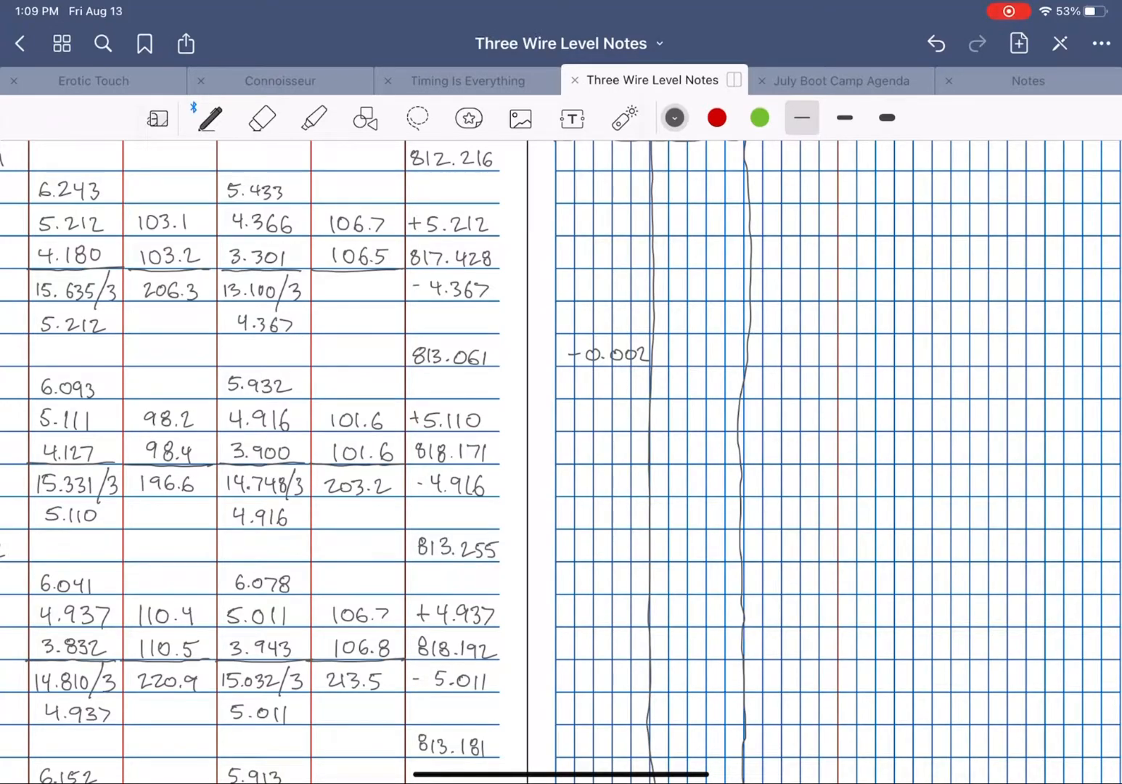
{"action": "type", "text": "81"}
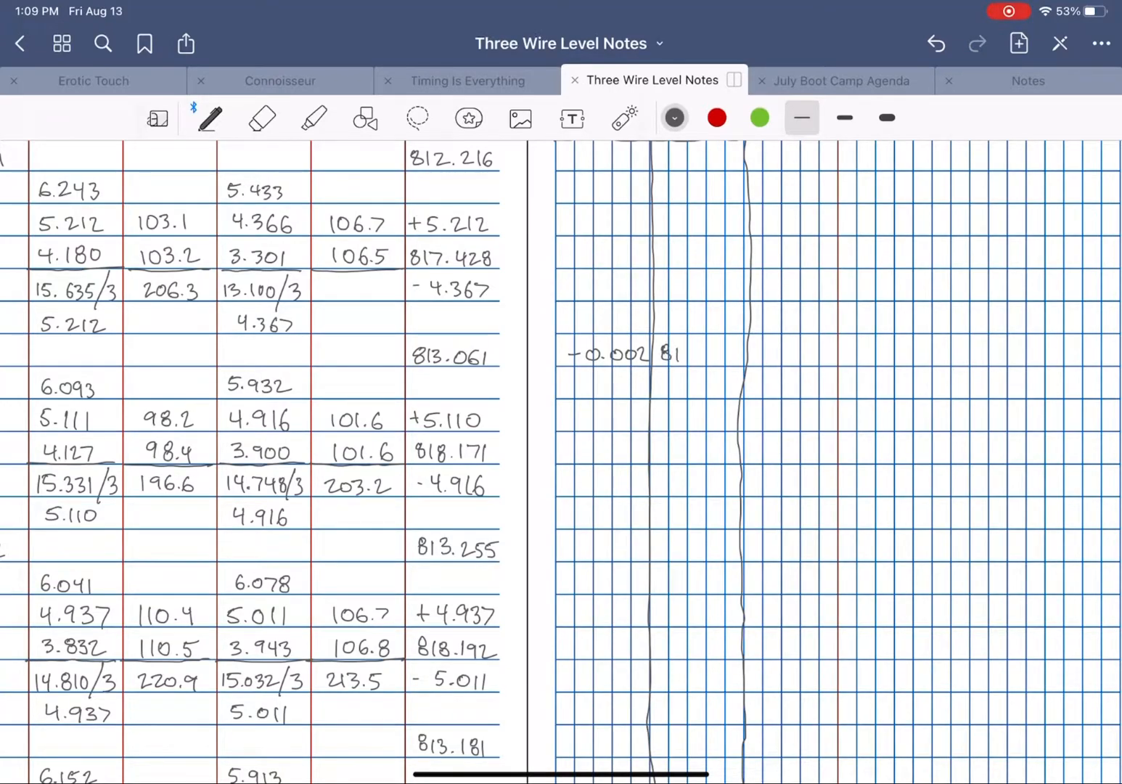
{"action": "type", "text": "813.05"}
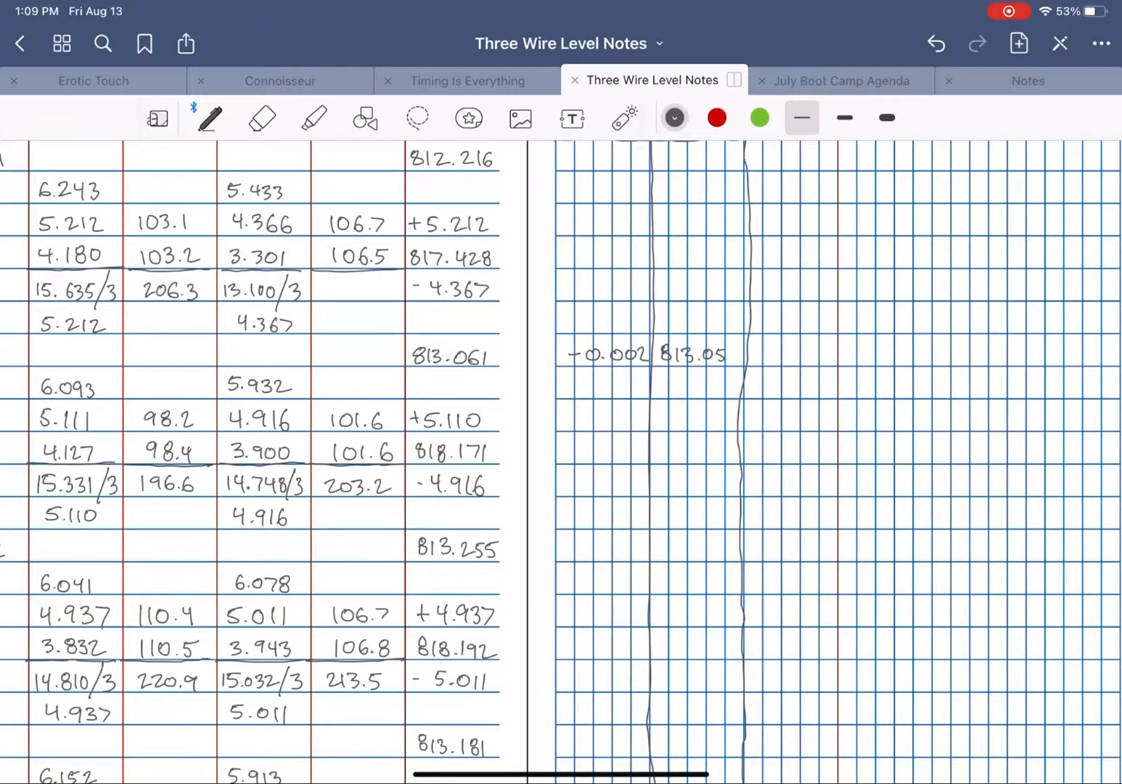
{"action": "left_click_drag", "start_coordinate": [413, 356], "coordinate": [653, 356]}
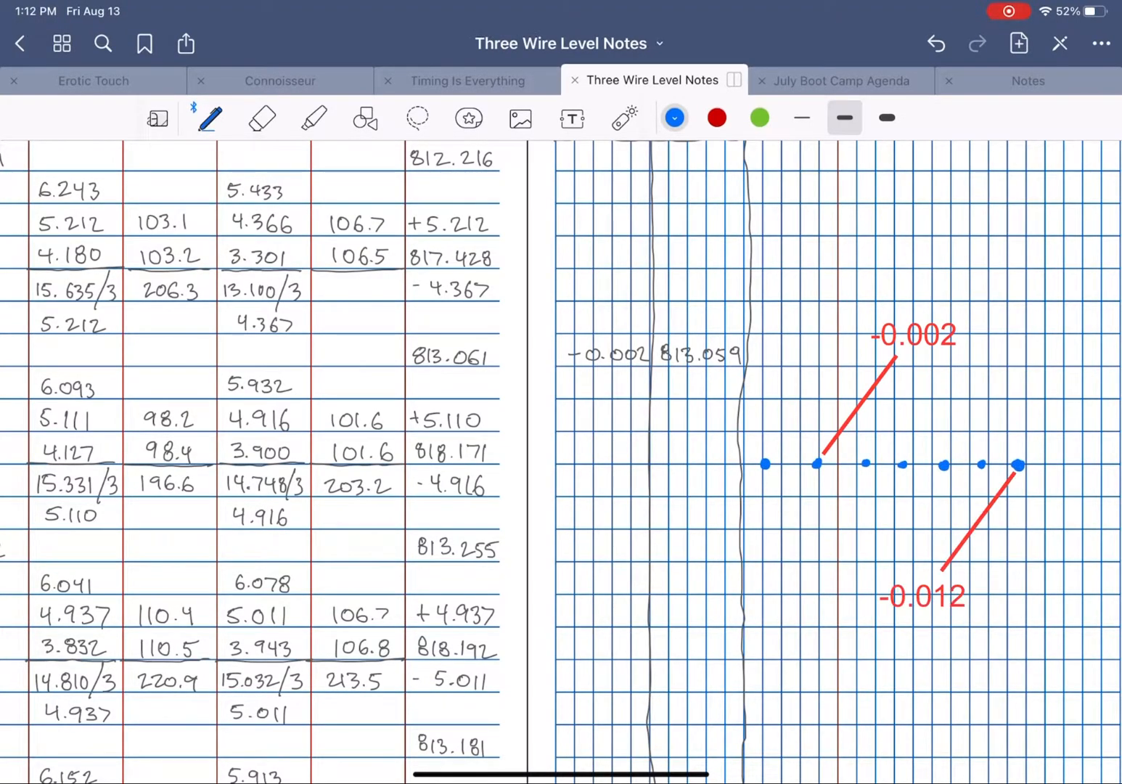
Sketch a row of blue station dots across the grid with a thicker stroke.
{"action": "left_click", "coordinate": [717, 117]}
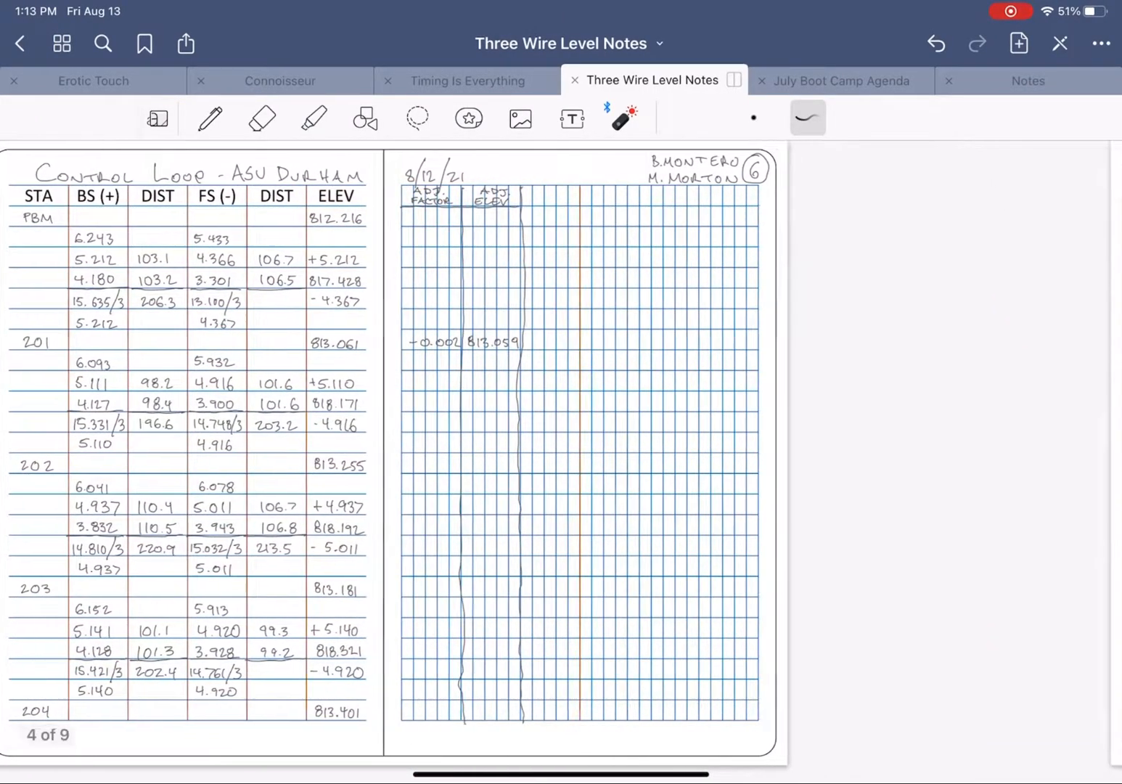
Handwrite 'TOTAL ADJUSTMENT = ADJ FACTOR X STA' below the adjustment factor.
{"action": "scroll", "scroll_direction": "down", "scroll_amount": 3}
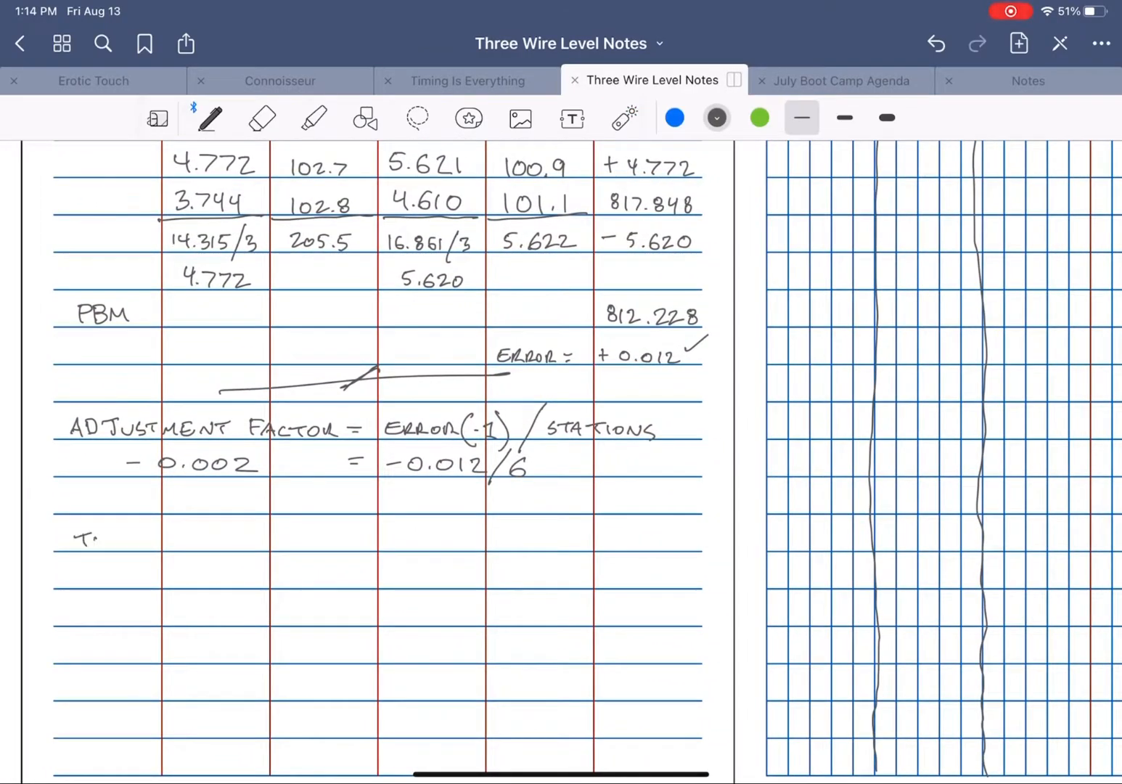
{"action": "type", "text": "TOTAL ADJUST"}
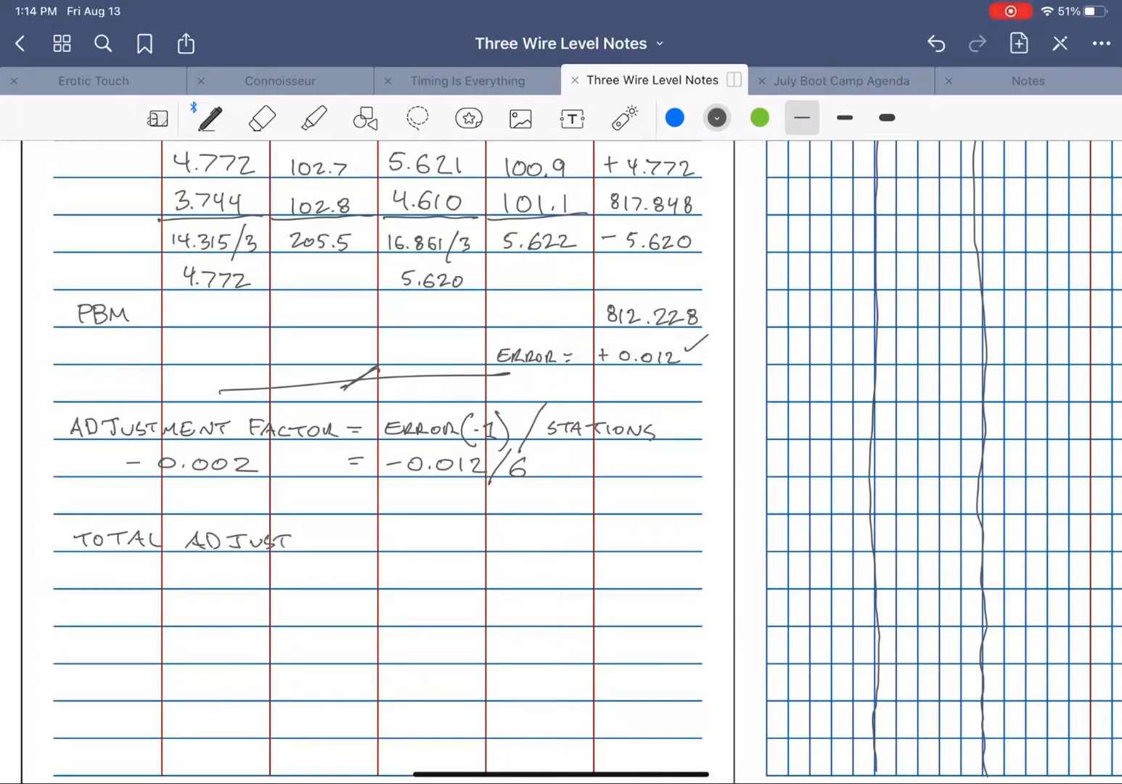
{"action": "type", "text": "MENT -"}
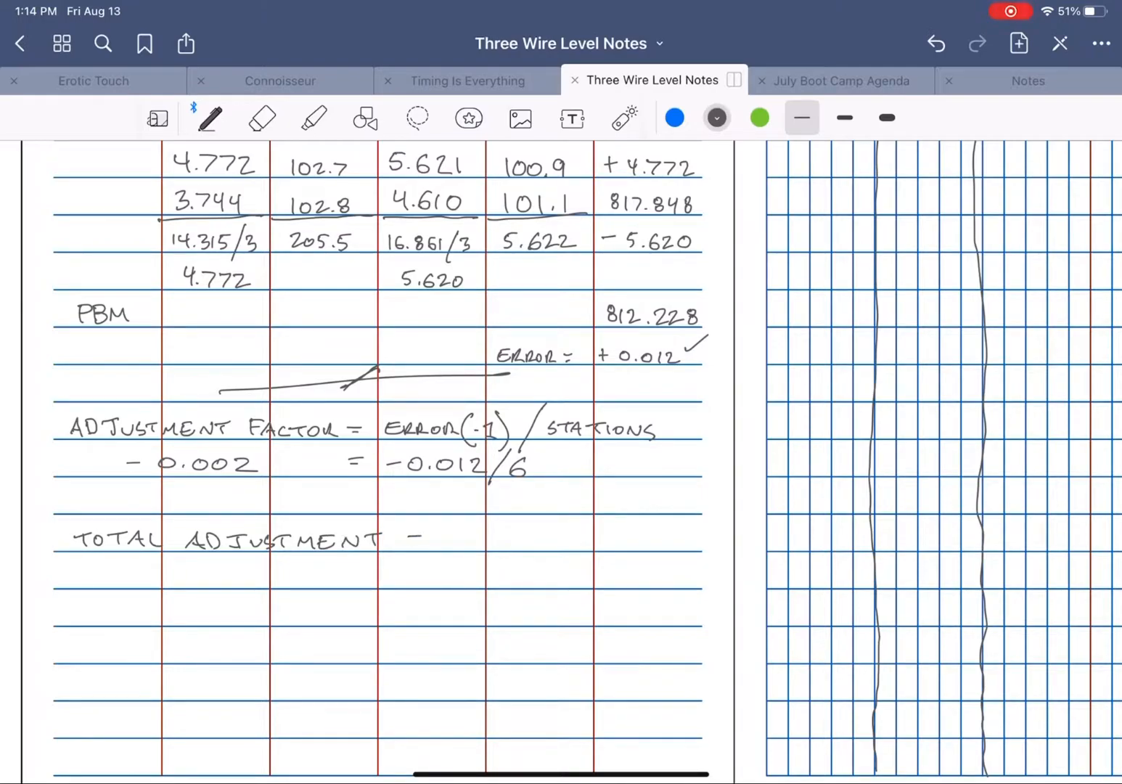
{"action": "type", "text": "= ADJ FACTOR X STA"}
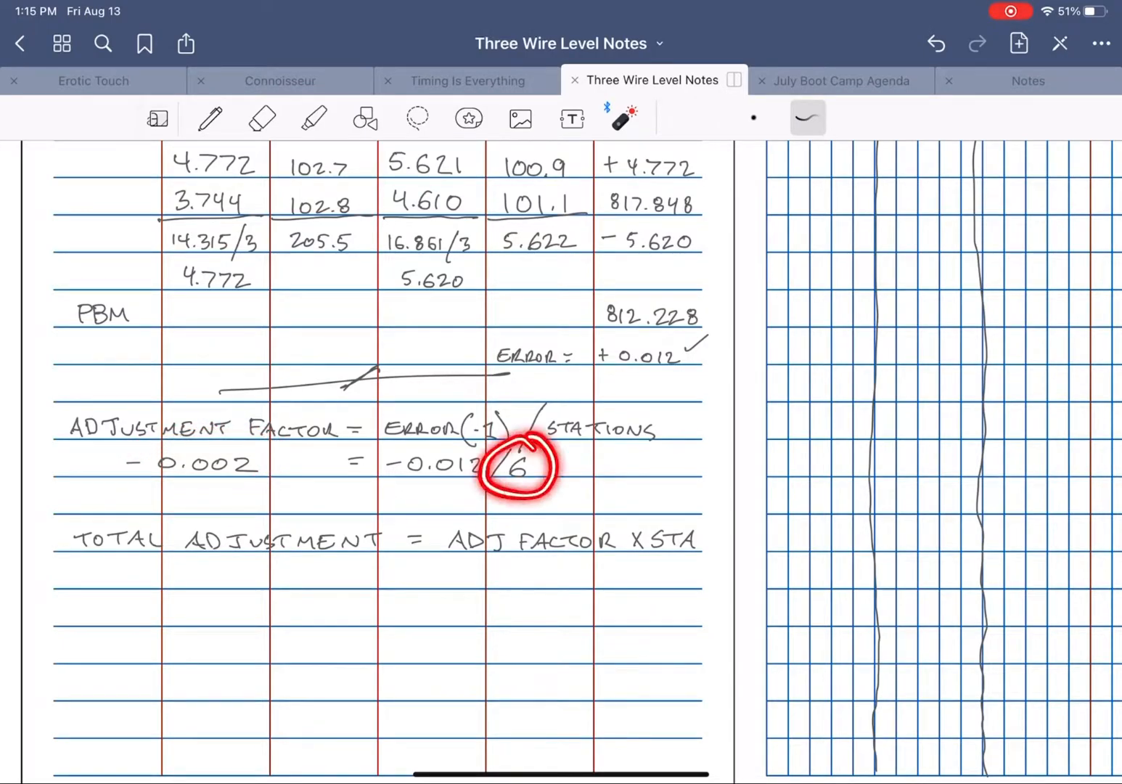
Write -0.004 and adjusted elevation 813.251 on station 202's row.
{"action": "scroll", "scroll_direction": "down", "scroll_amount": 3}
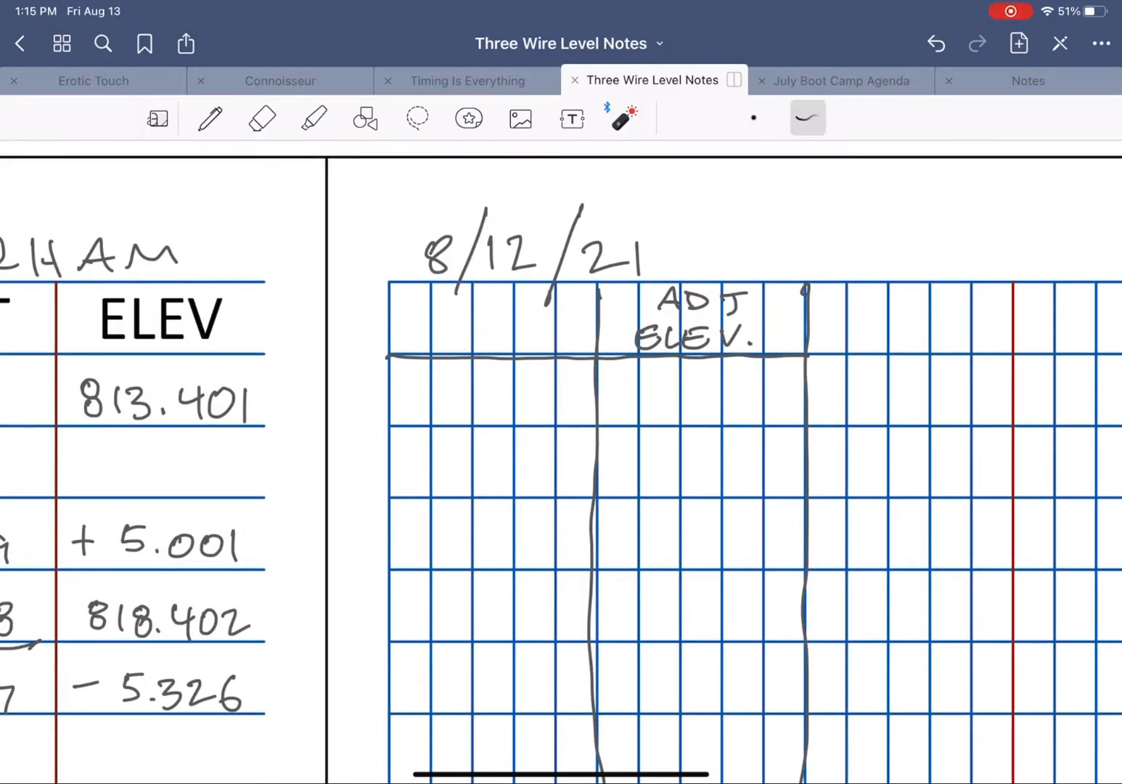
{"action": "left_click", "coordinate": [209, 119]}
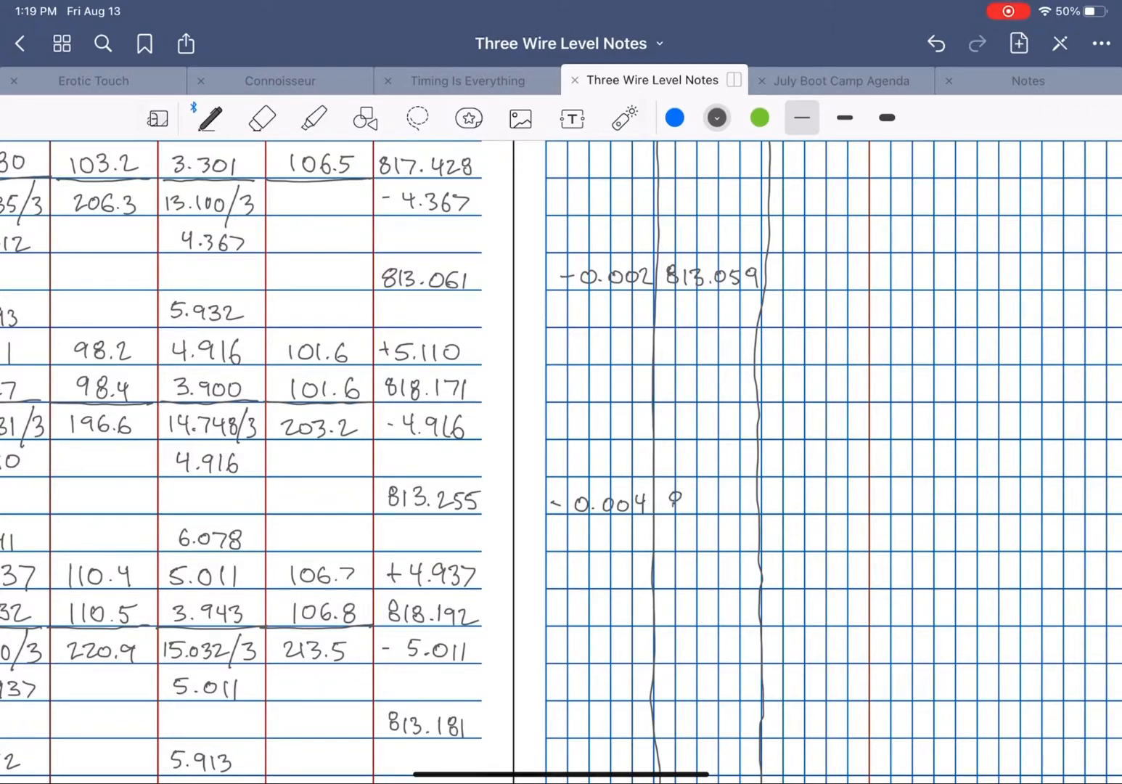
{"action": "type", "text": "813.251"}
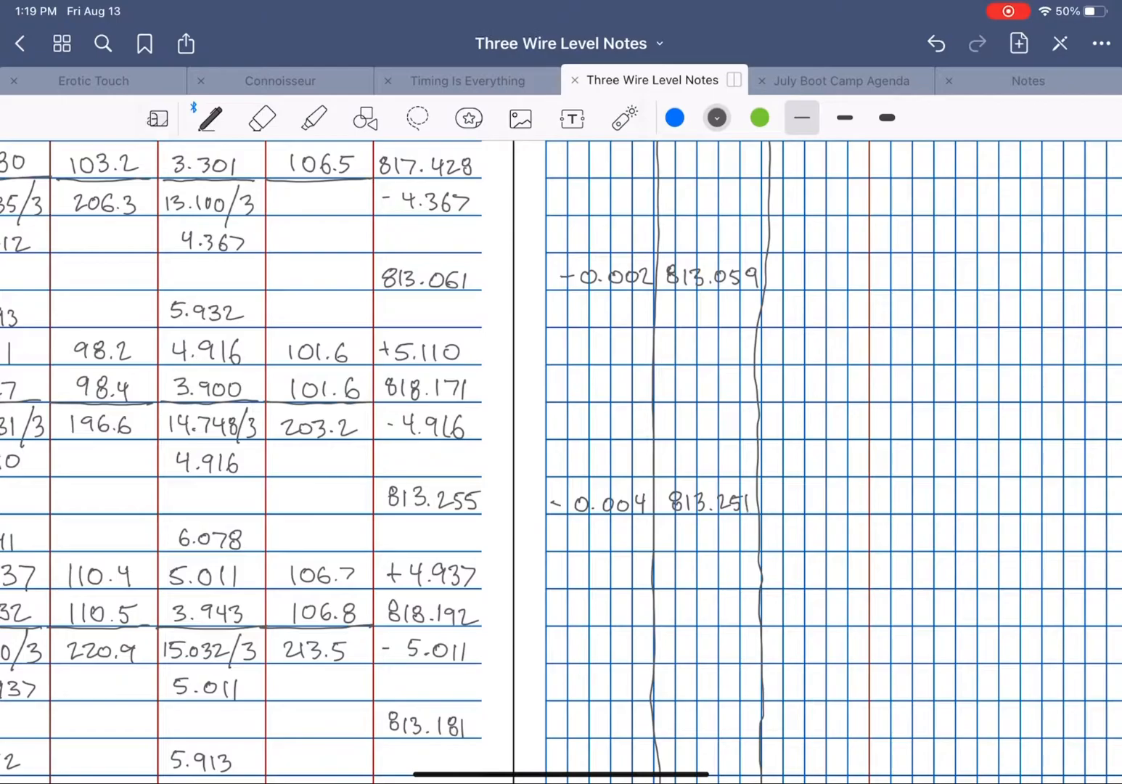
Write -0.006 / 813.175 for station 203 and -0.008 / 813.393 for station 204, striking old elevations.
{"action": "scroll", "scroll_direction": "down", "scroll_amount": 3}
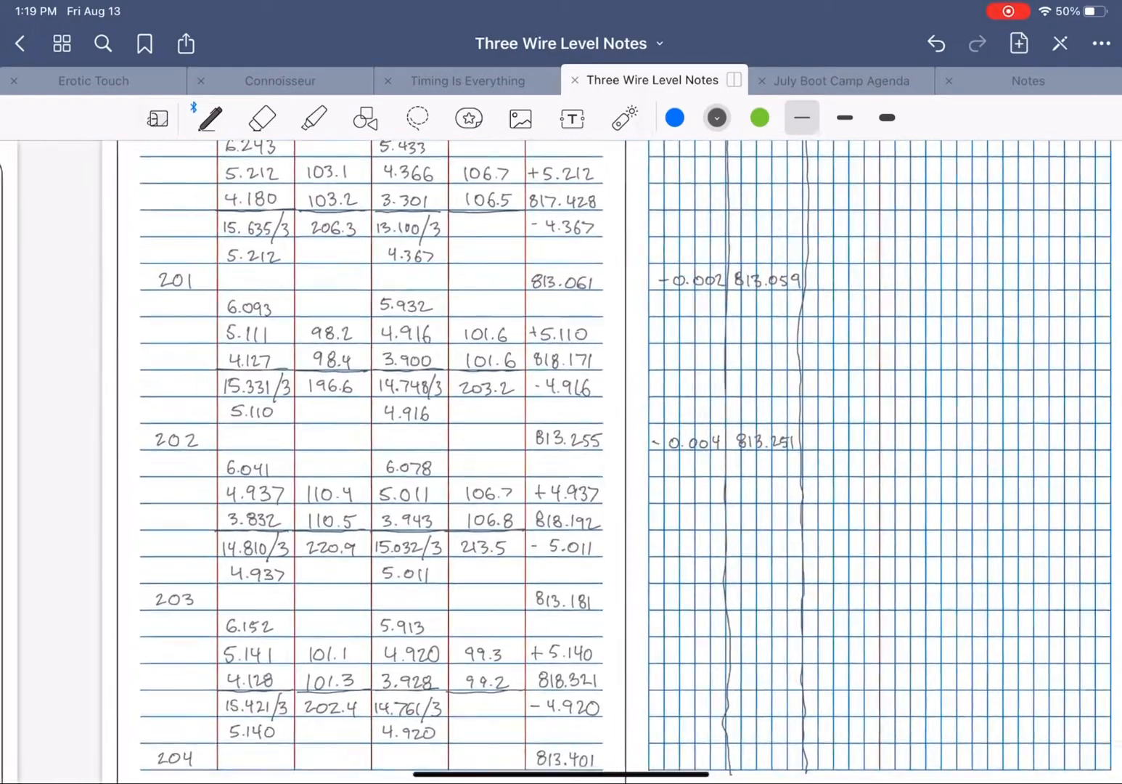
{"action": "scroll", "scroll_direction": "down", "scroll_amount": 3}
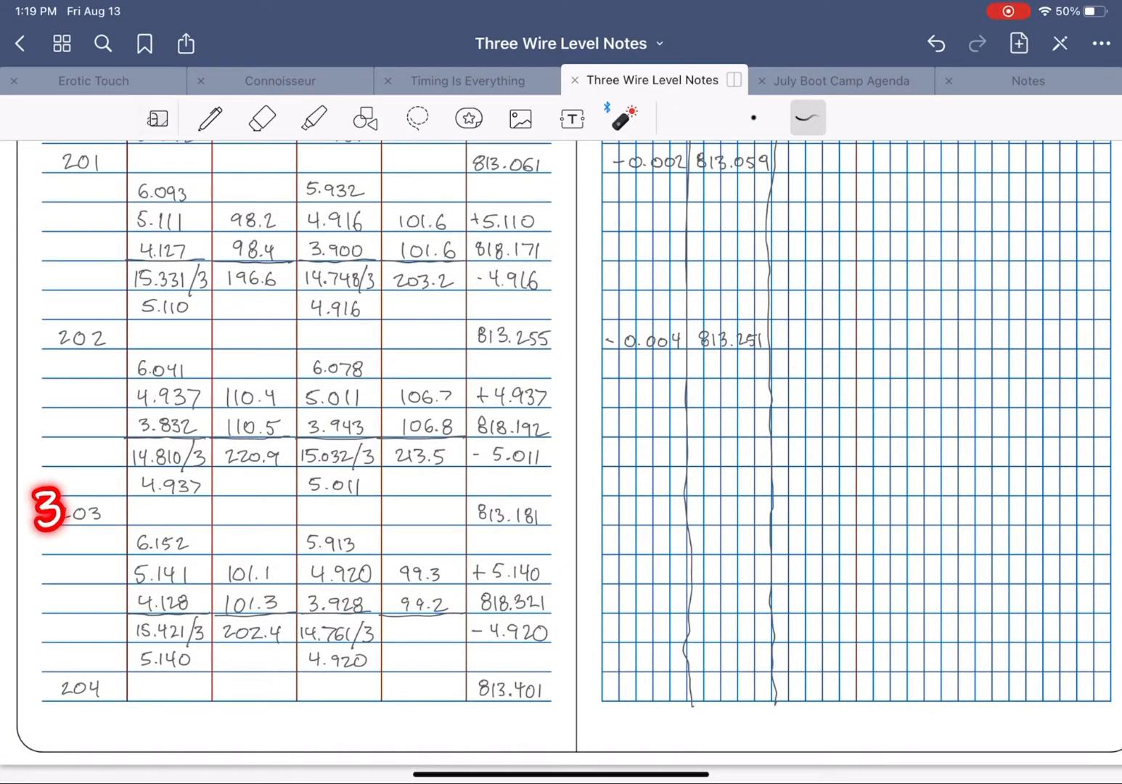
{"action": "left_click", "coordinate": [211, 118]}
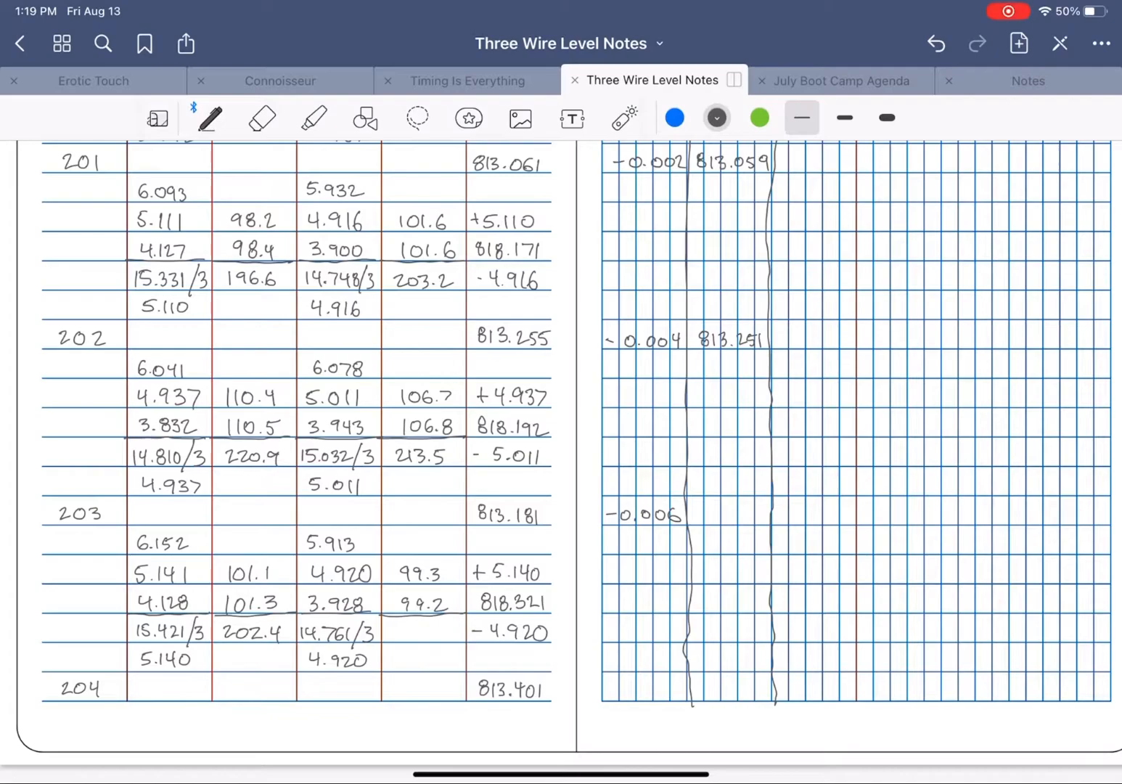
{"action": "type", "text": "813.175"}
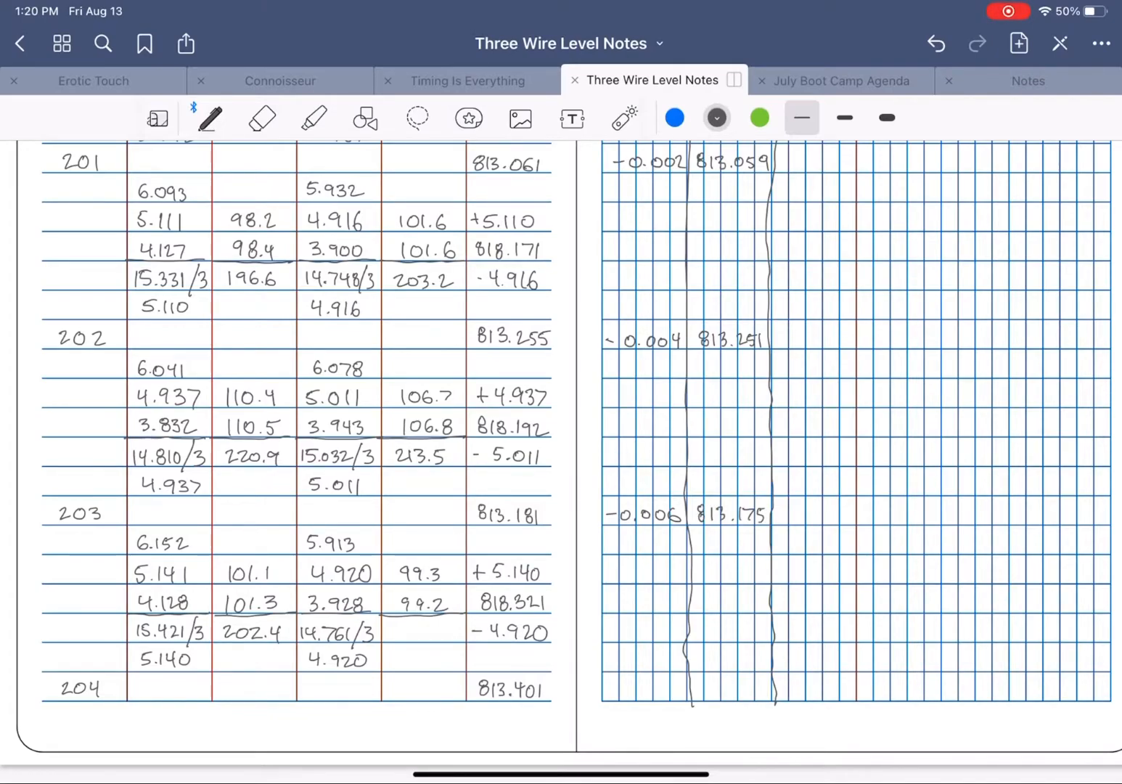
{"action": "type", "text": "-0.008"}
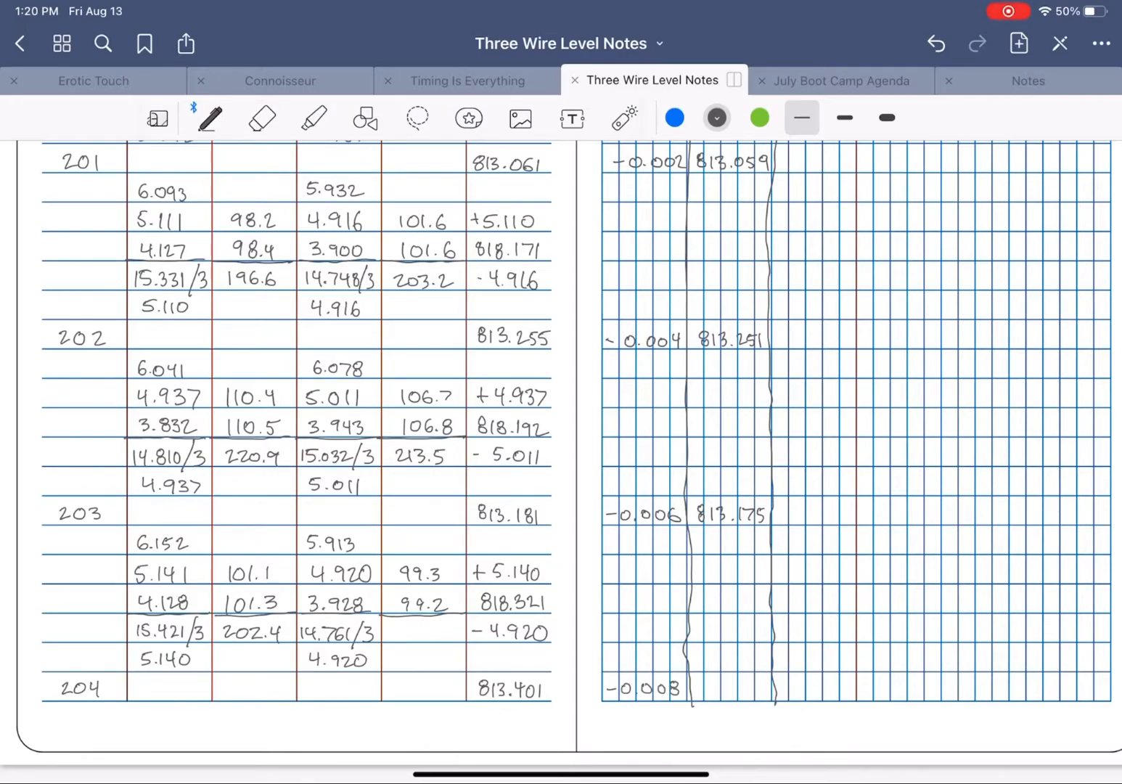
{"action": "type", "text": "813."}
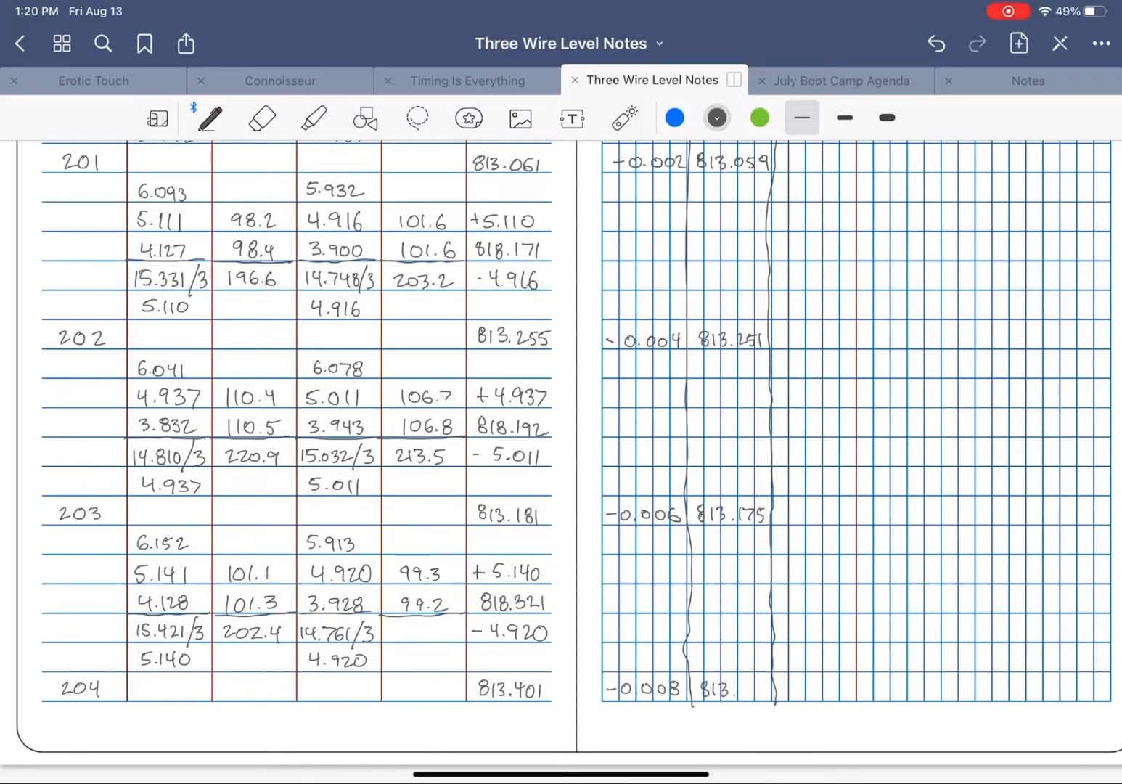
{"action": "type", "text": "393"}
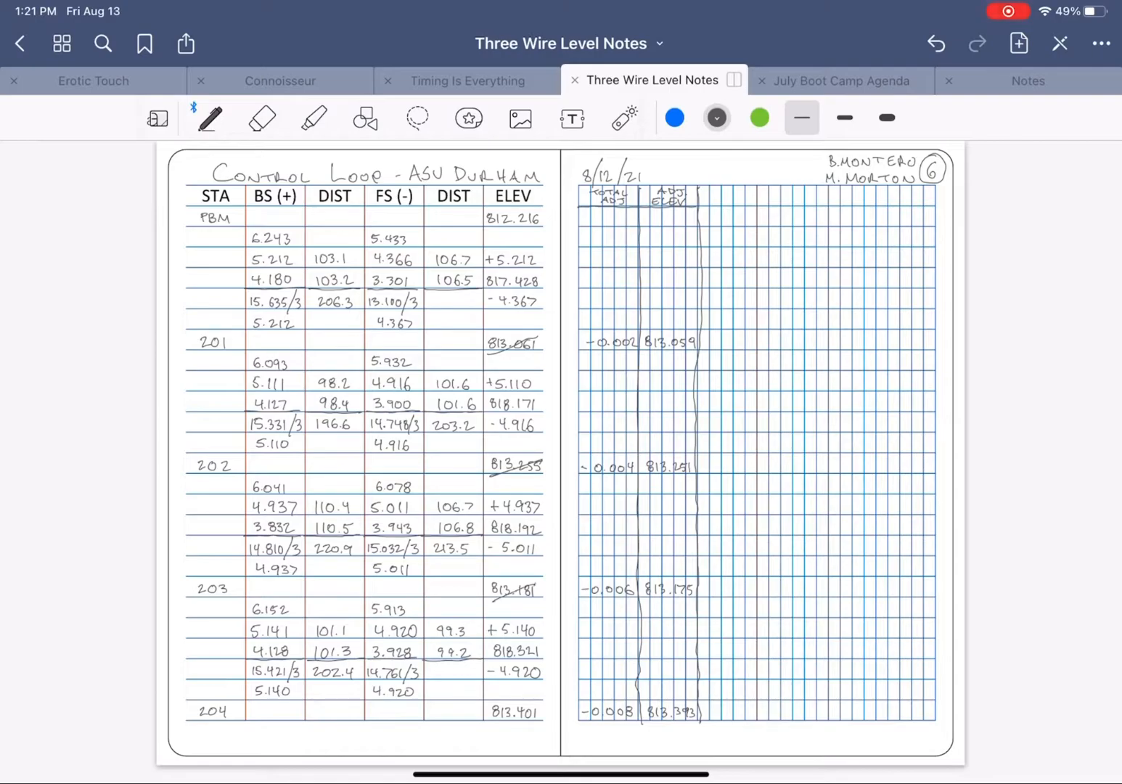
On page 7 write -0.010 / 813.066 for station 205 and -0.012 / 812.216 for PBM, strike 813.401, return to page 6.
{"action": "left_click_drag", "start_coordinate": [511, 334], "coordinate": [511, 725]}
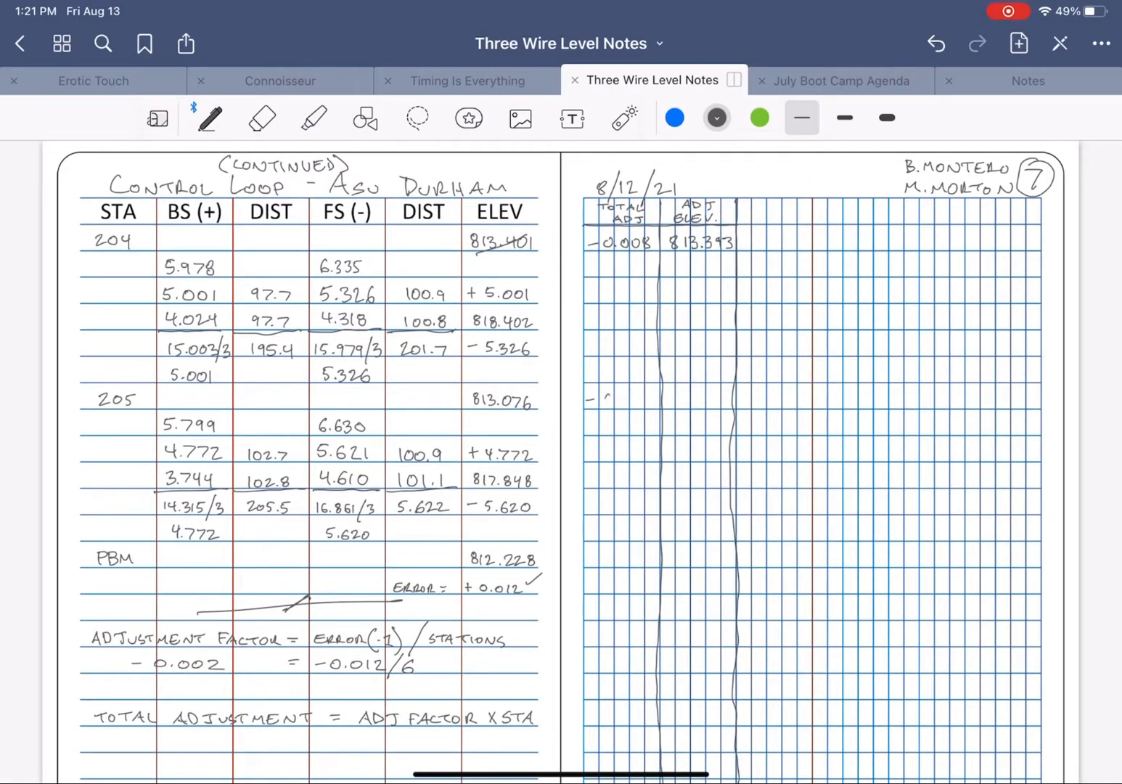
{"action": "type", "text": "0.010"}
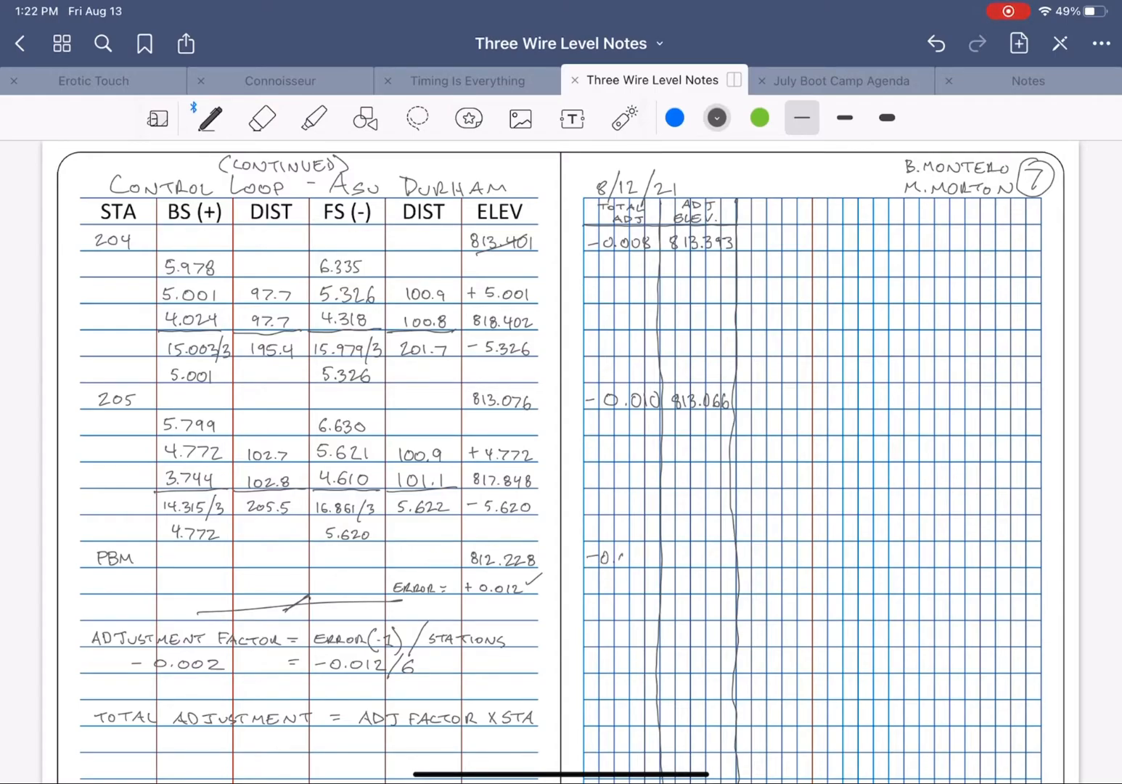
{"action": "type", "text": "-0.012"}
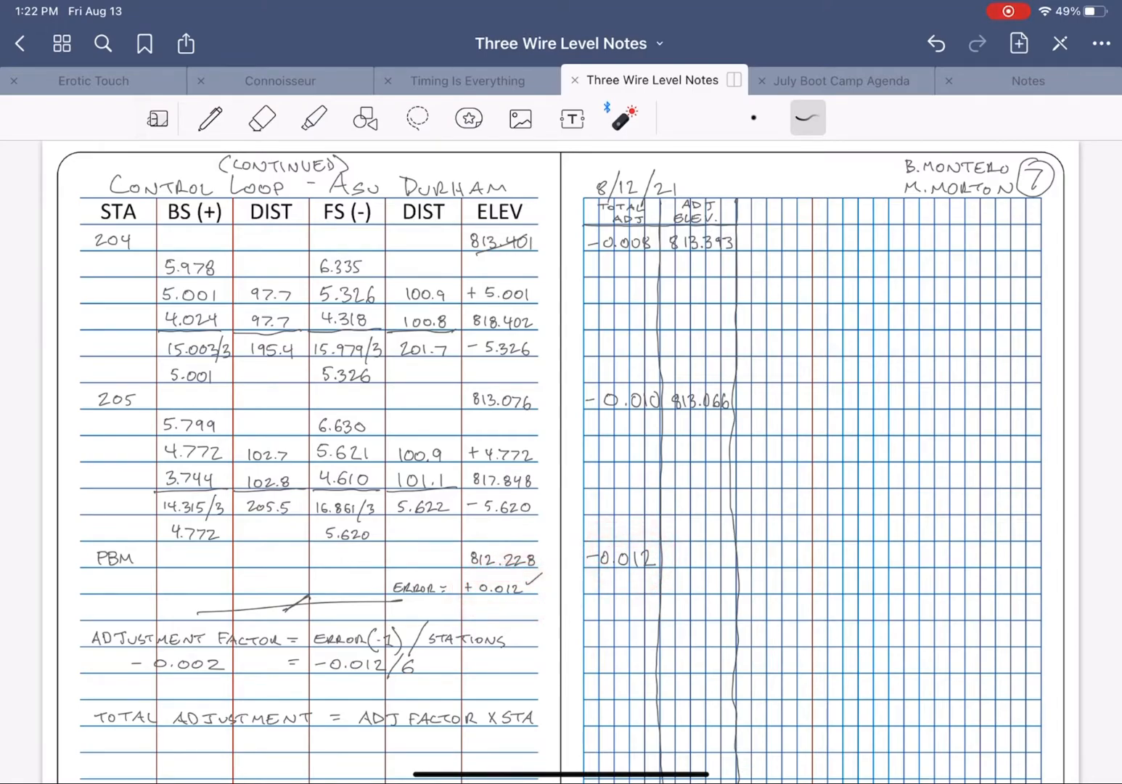
{"action": "left_click", "coordinate": [209, 119]}
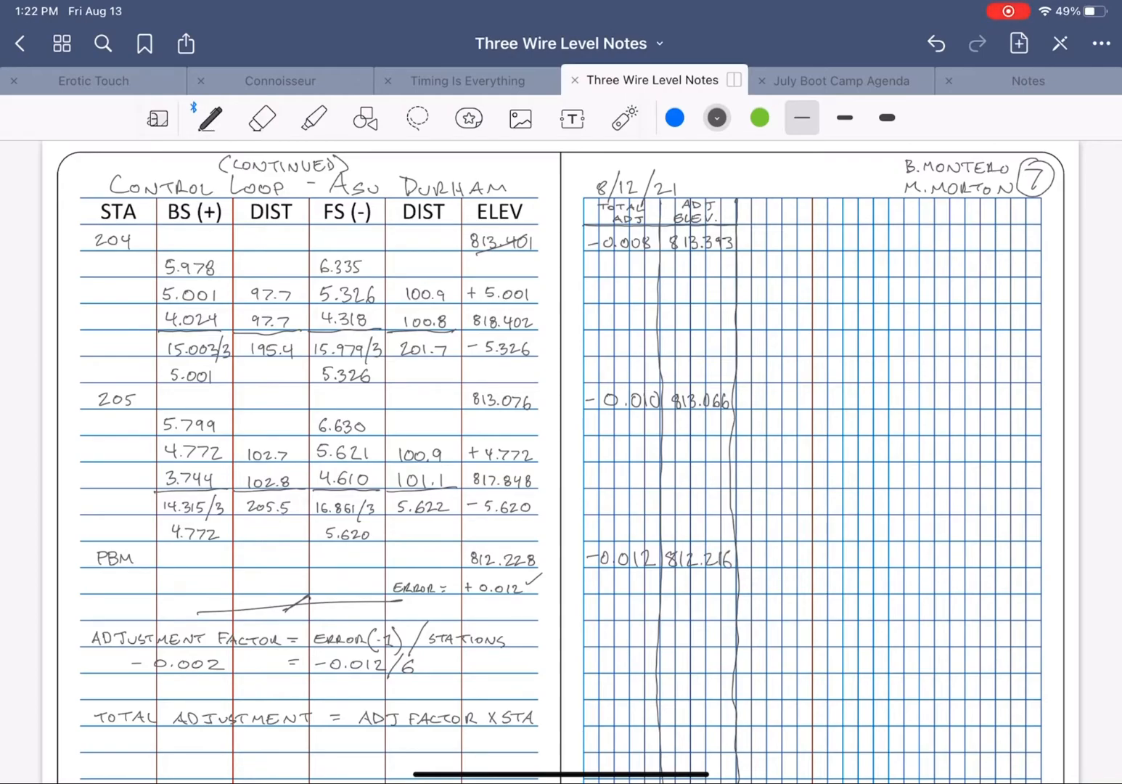
{"action": "left_click_drag", "start_coordinate": [477, 420], "coordinate": [523, 398]}
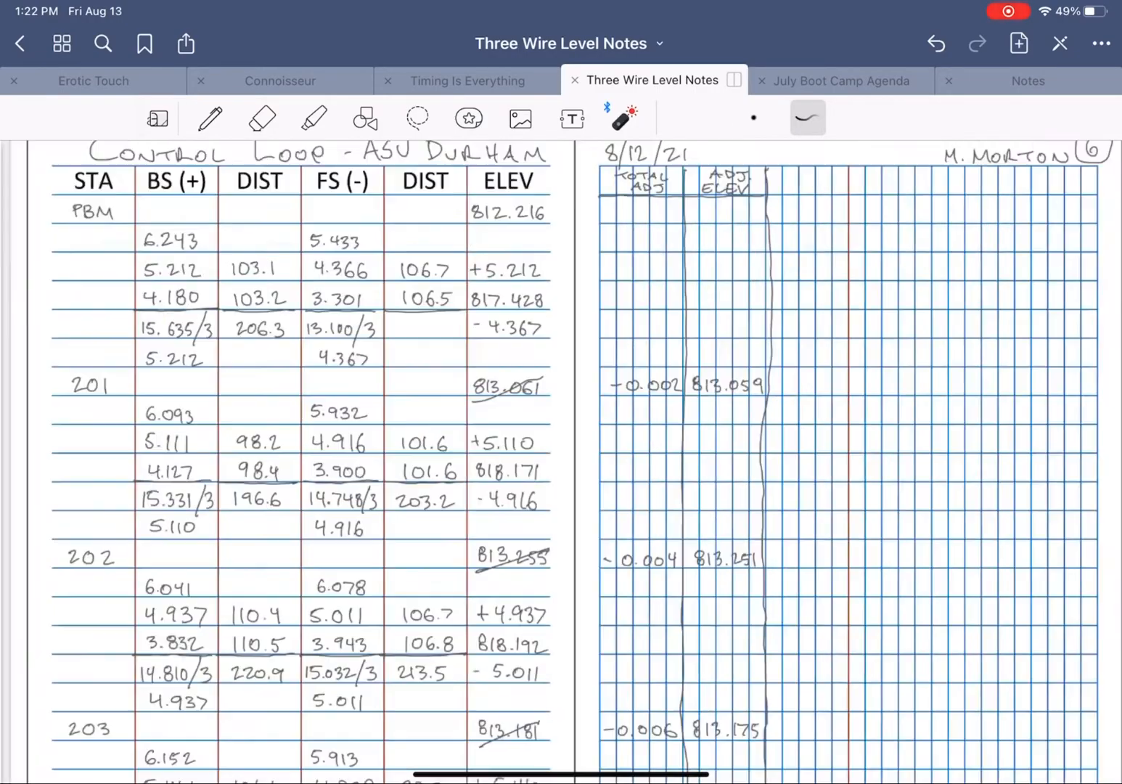
Add a 'FINAL ADJ' column, record 813.060 for station 201, and strike through the superseded 813.059 and station 204 elevations.
{"action": "scroll", "scroll_direction": "down", "scroll_amount": 3}
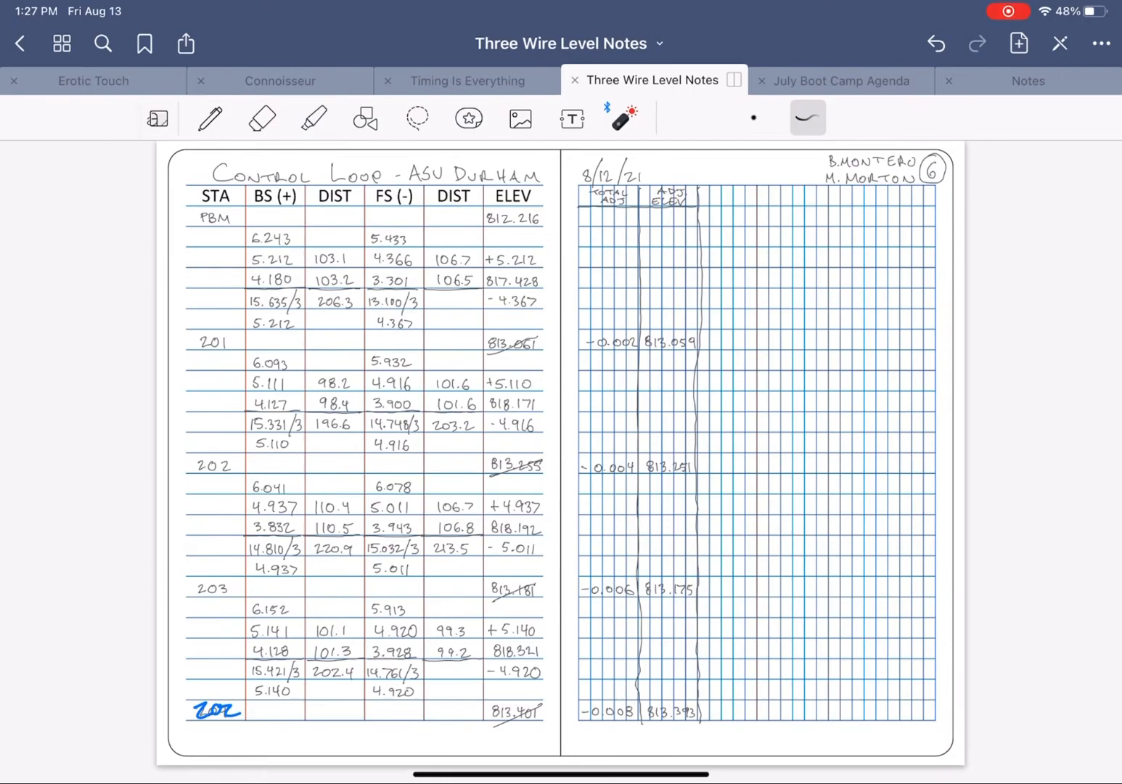
{"action": "left_click_drag", "start_coordinate": [201, 229], "coordinate": [218, 482]}
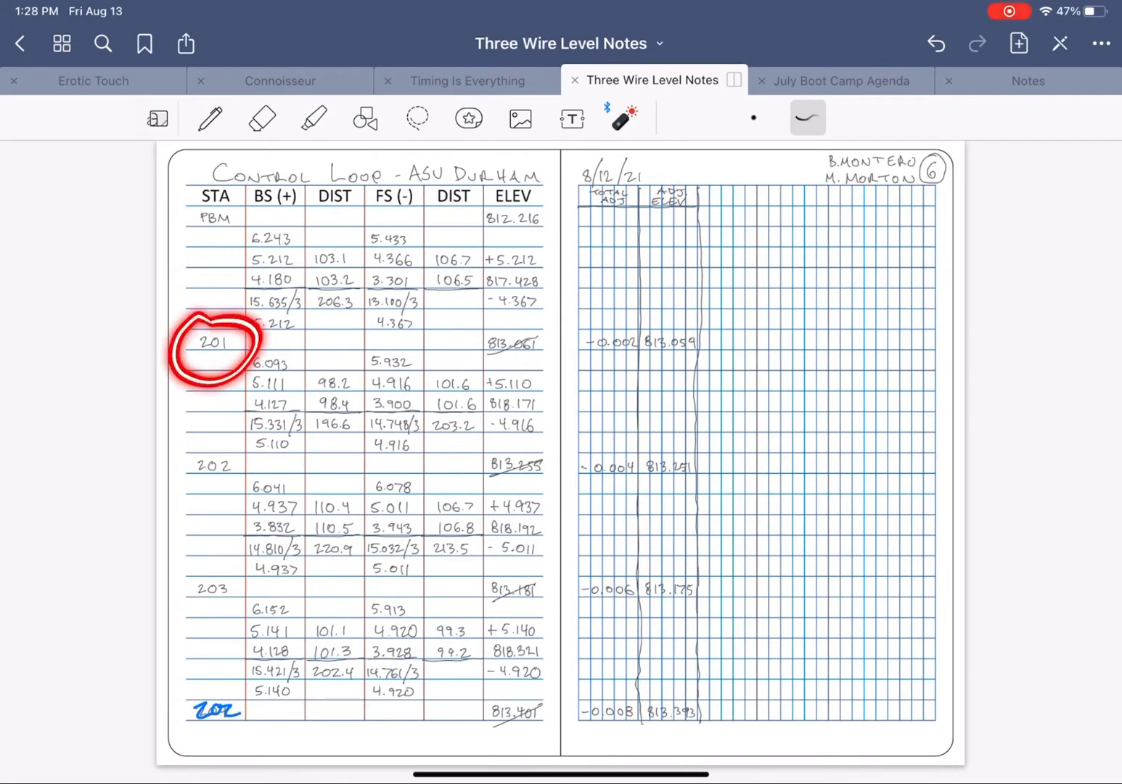
{"action": "scroll", "scroll_direction": "down", "scroll_amount": 3}
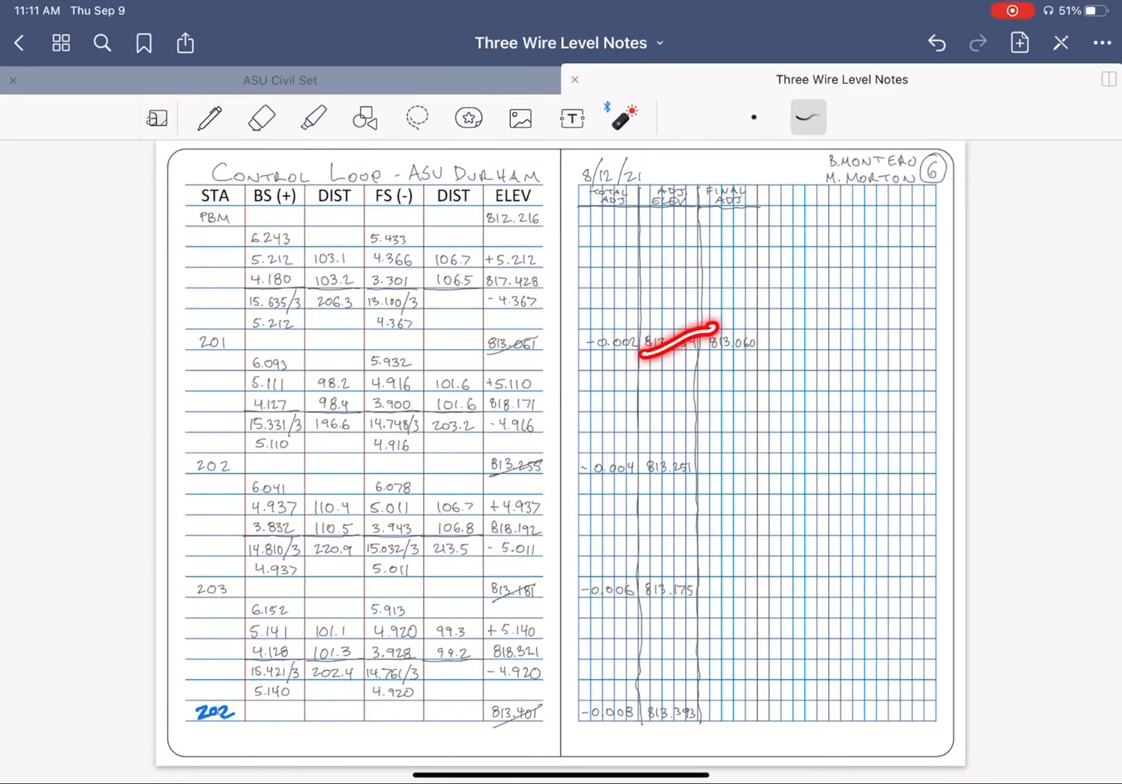
{"action": "scroll", "scroll_direction": "down", "scroll_amount": 3}
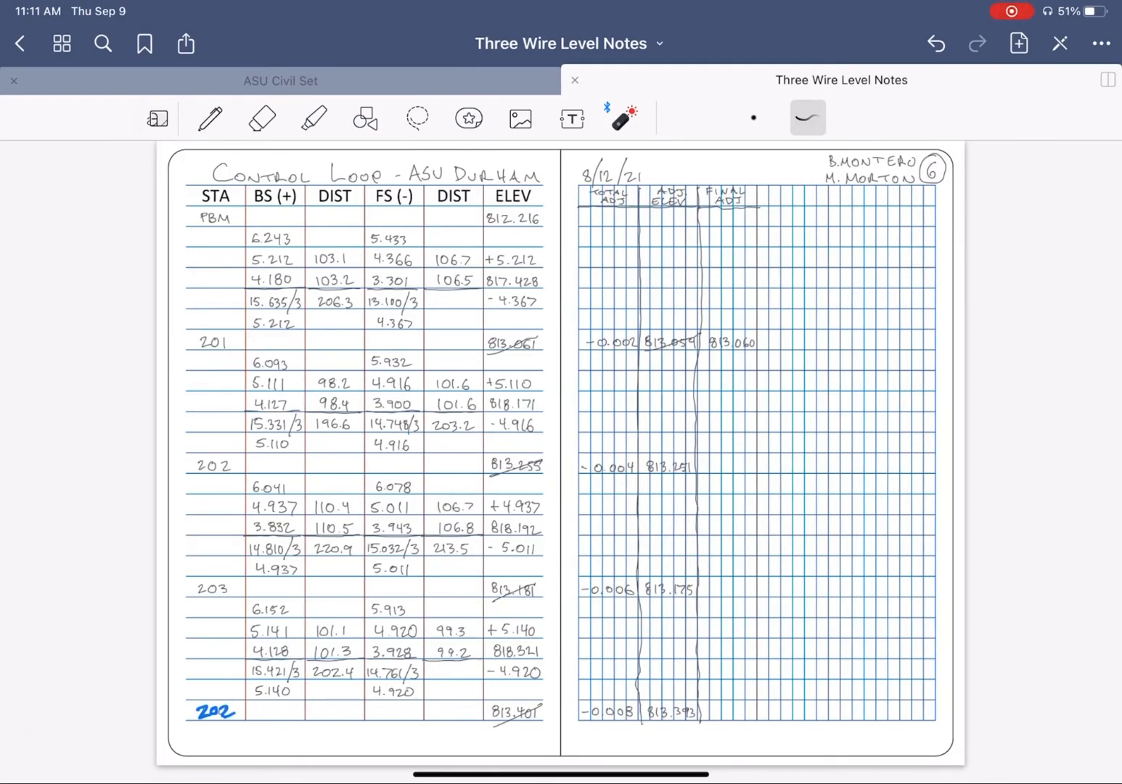
{"action": "left_click_drag", "start_coordinate": [235, 341], "coordinate": [682, 346]}
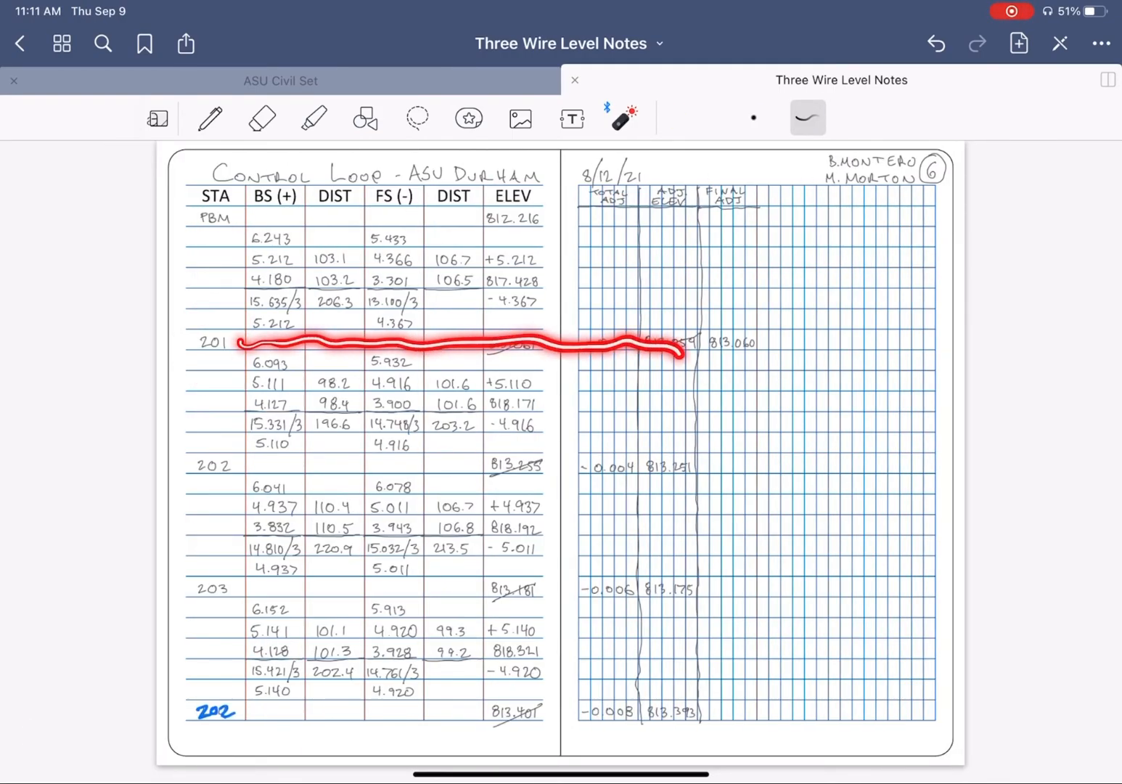